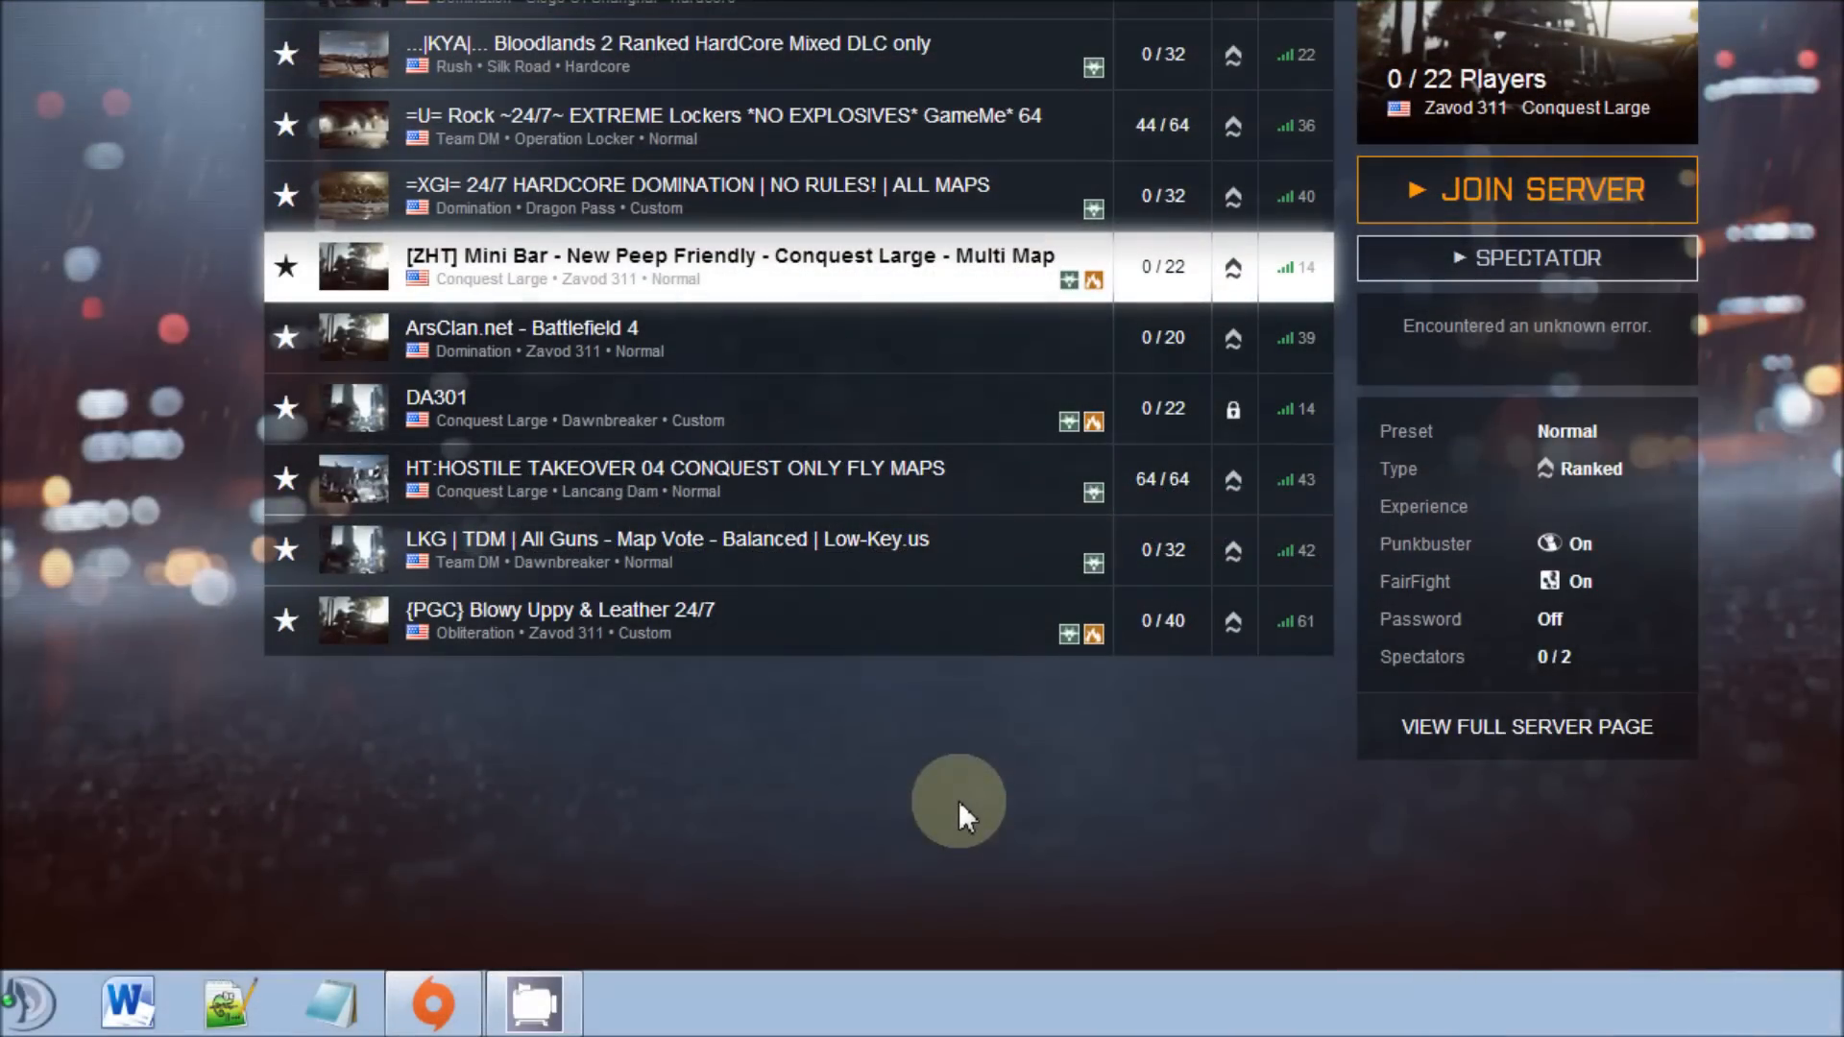
{"action": "mouse_move", "coordinate": [1070, 829]}
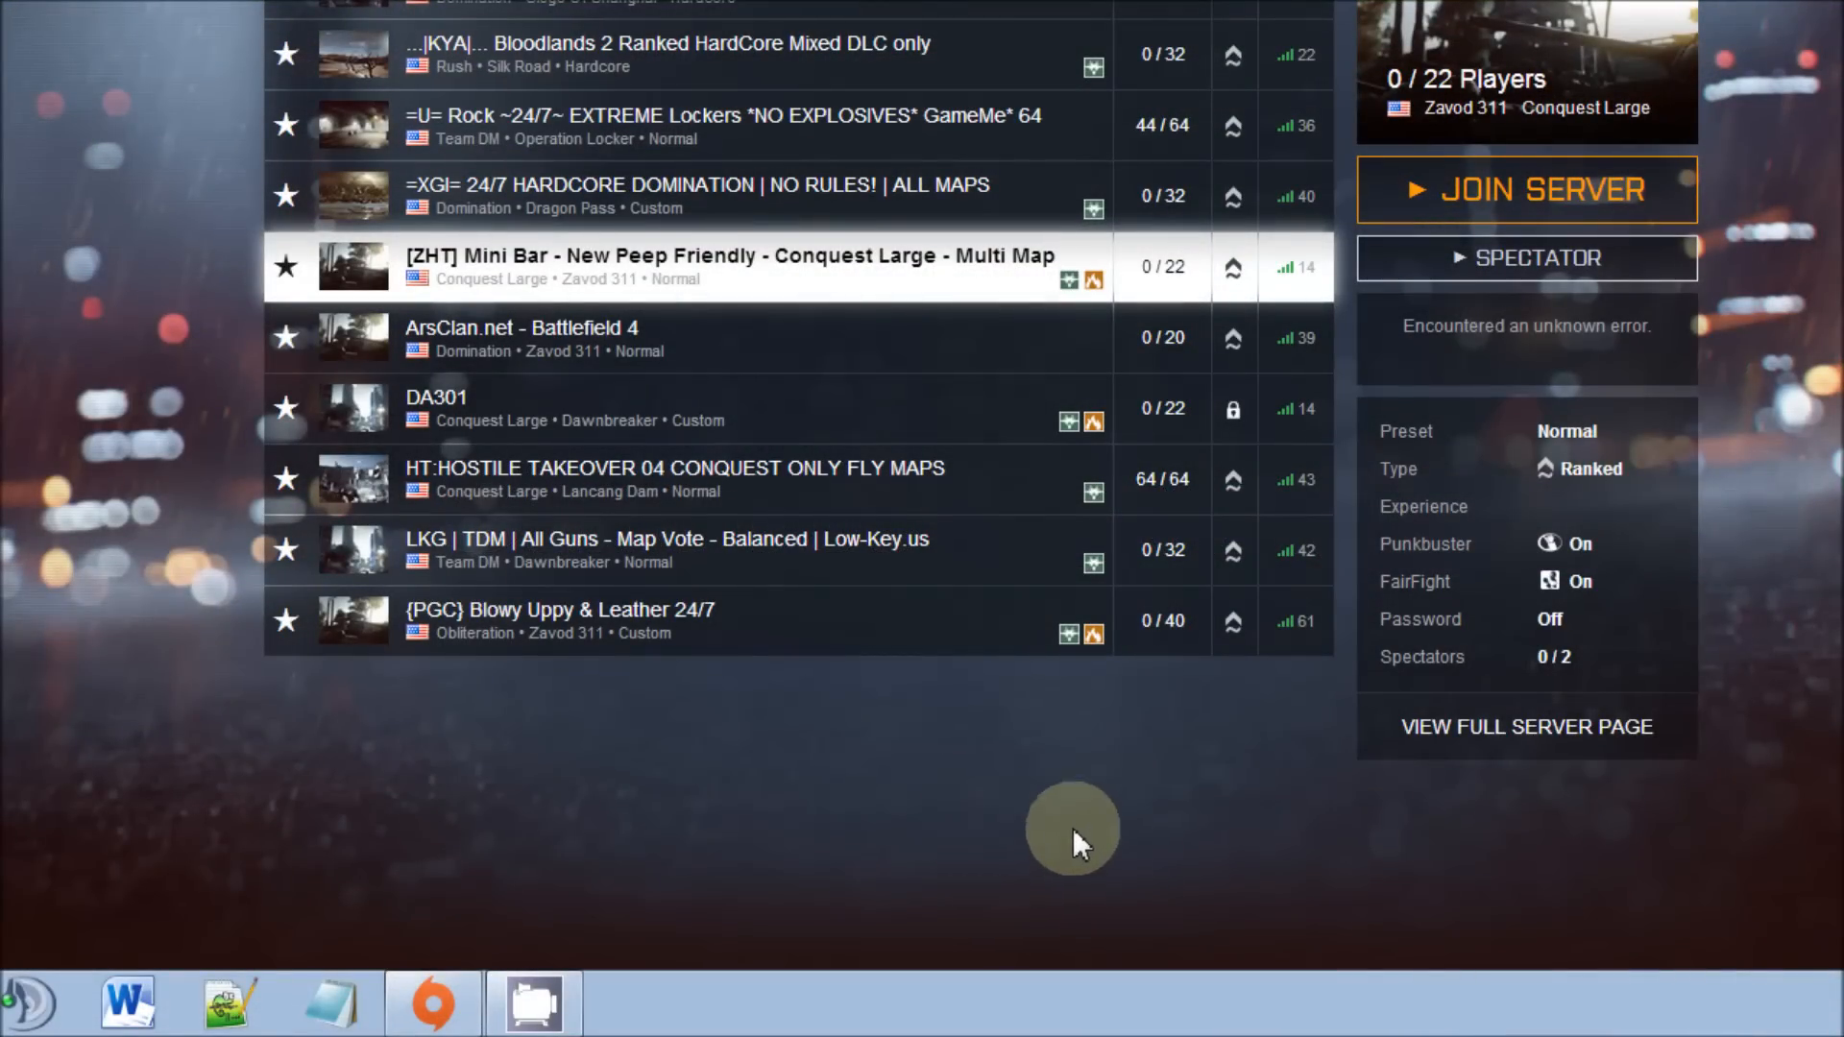
Step: Start joining the [ZHT] Mini Bar server, cancel the connection, and confirm closing the game
{"action": "left_click", "coordinate": [1525, 189]}
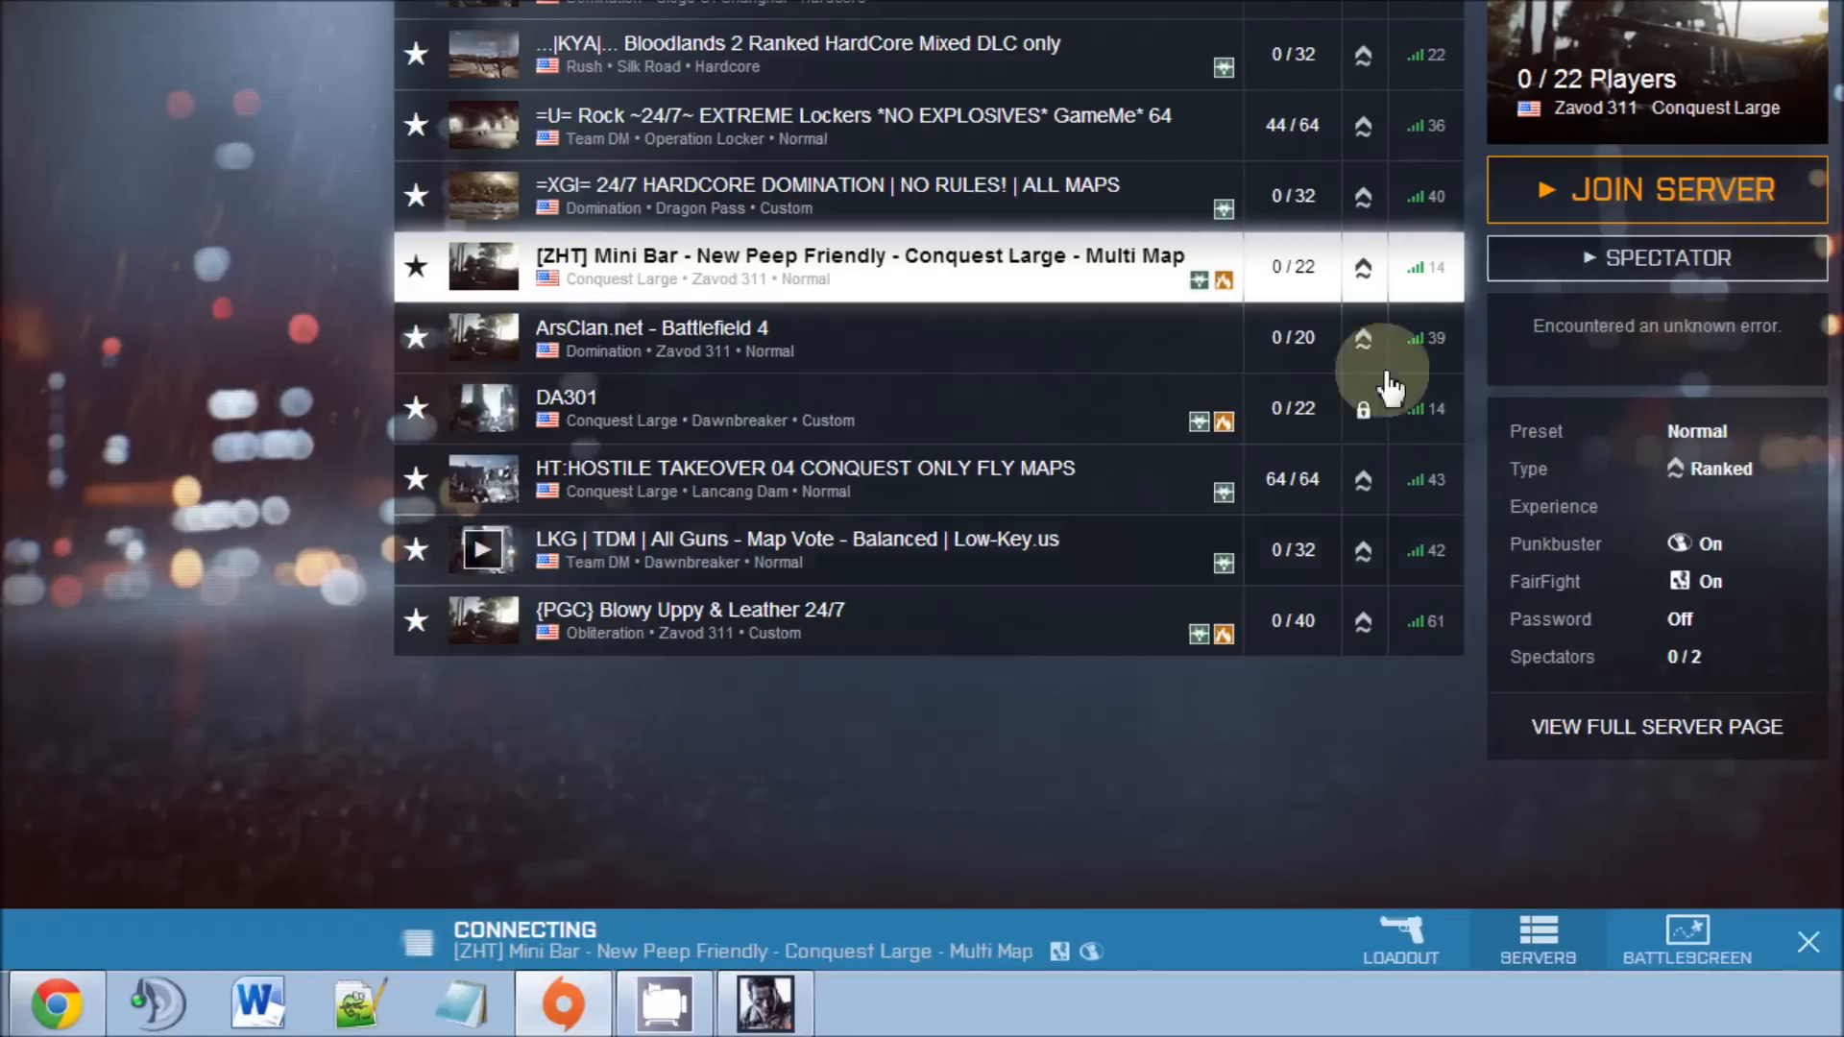
{"action": "left_click", "coordinate": [1809, 941]}
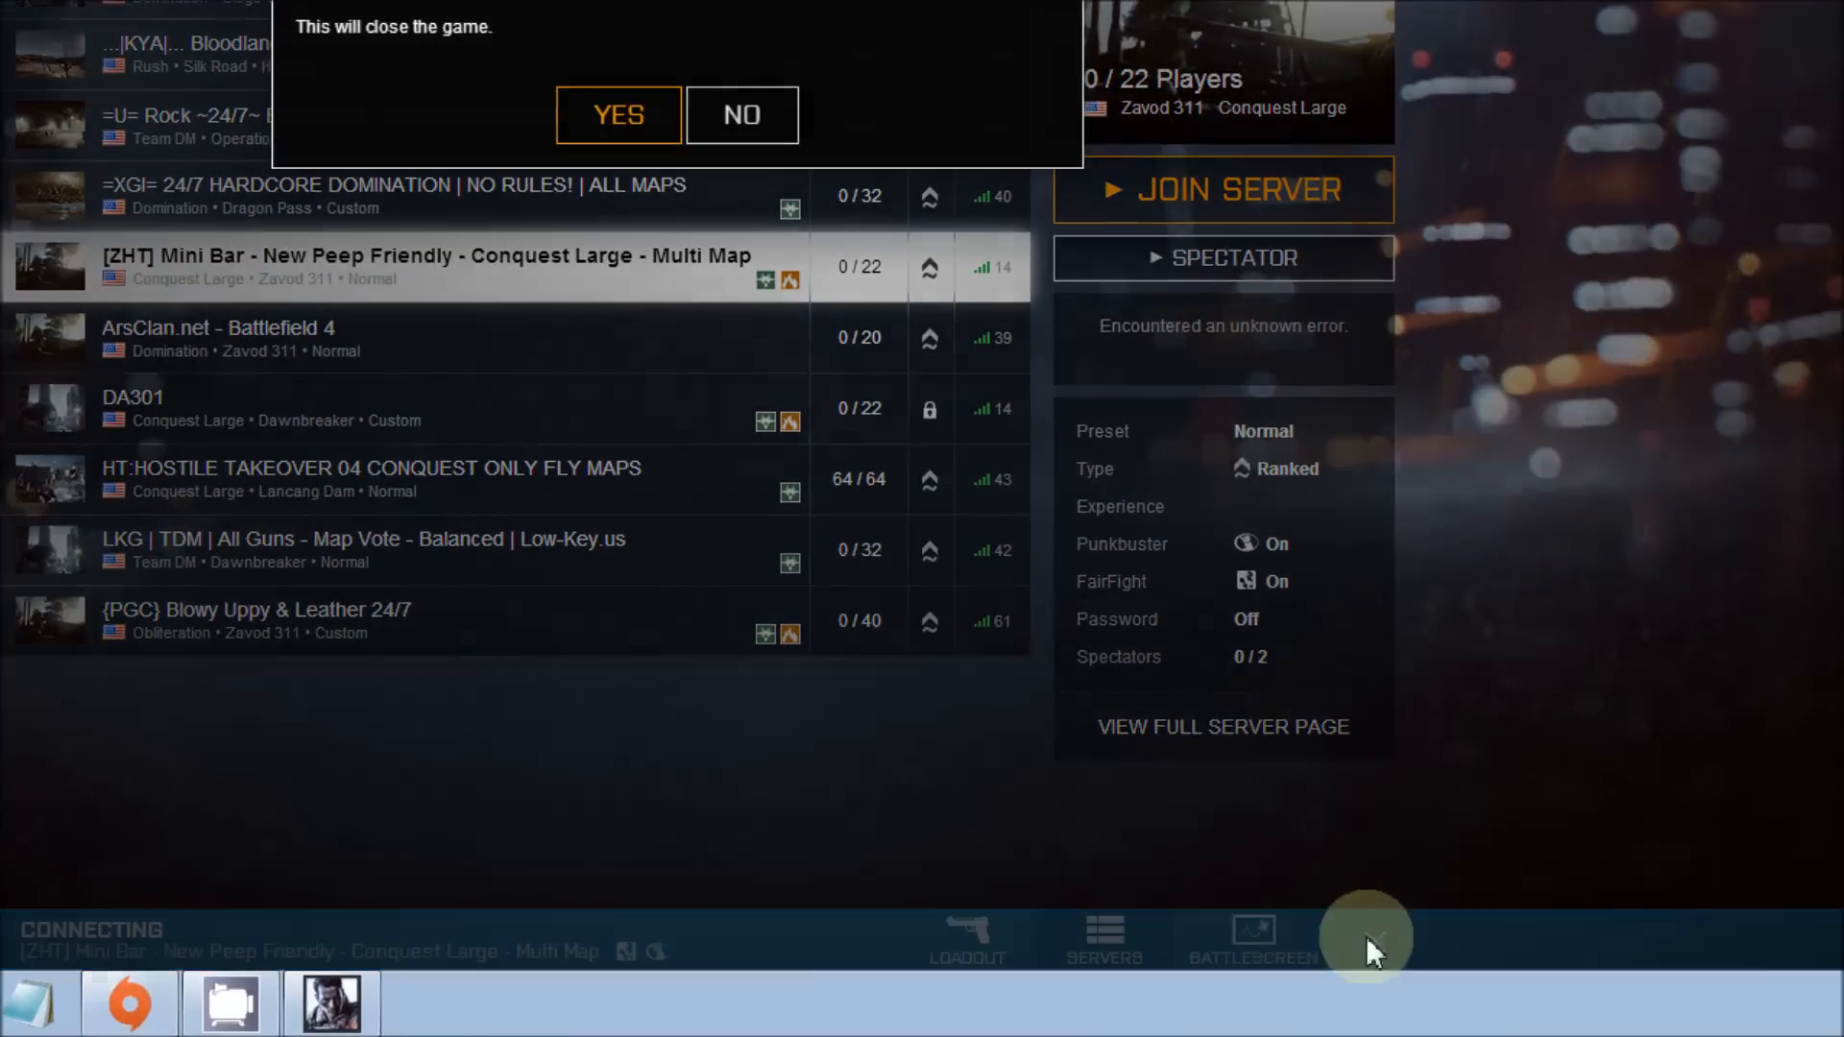
{"action": "left_click", "coordinate": [741, 114]}
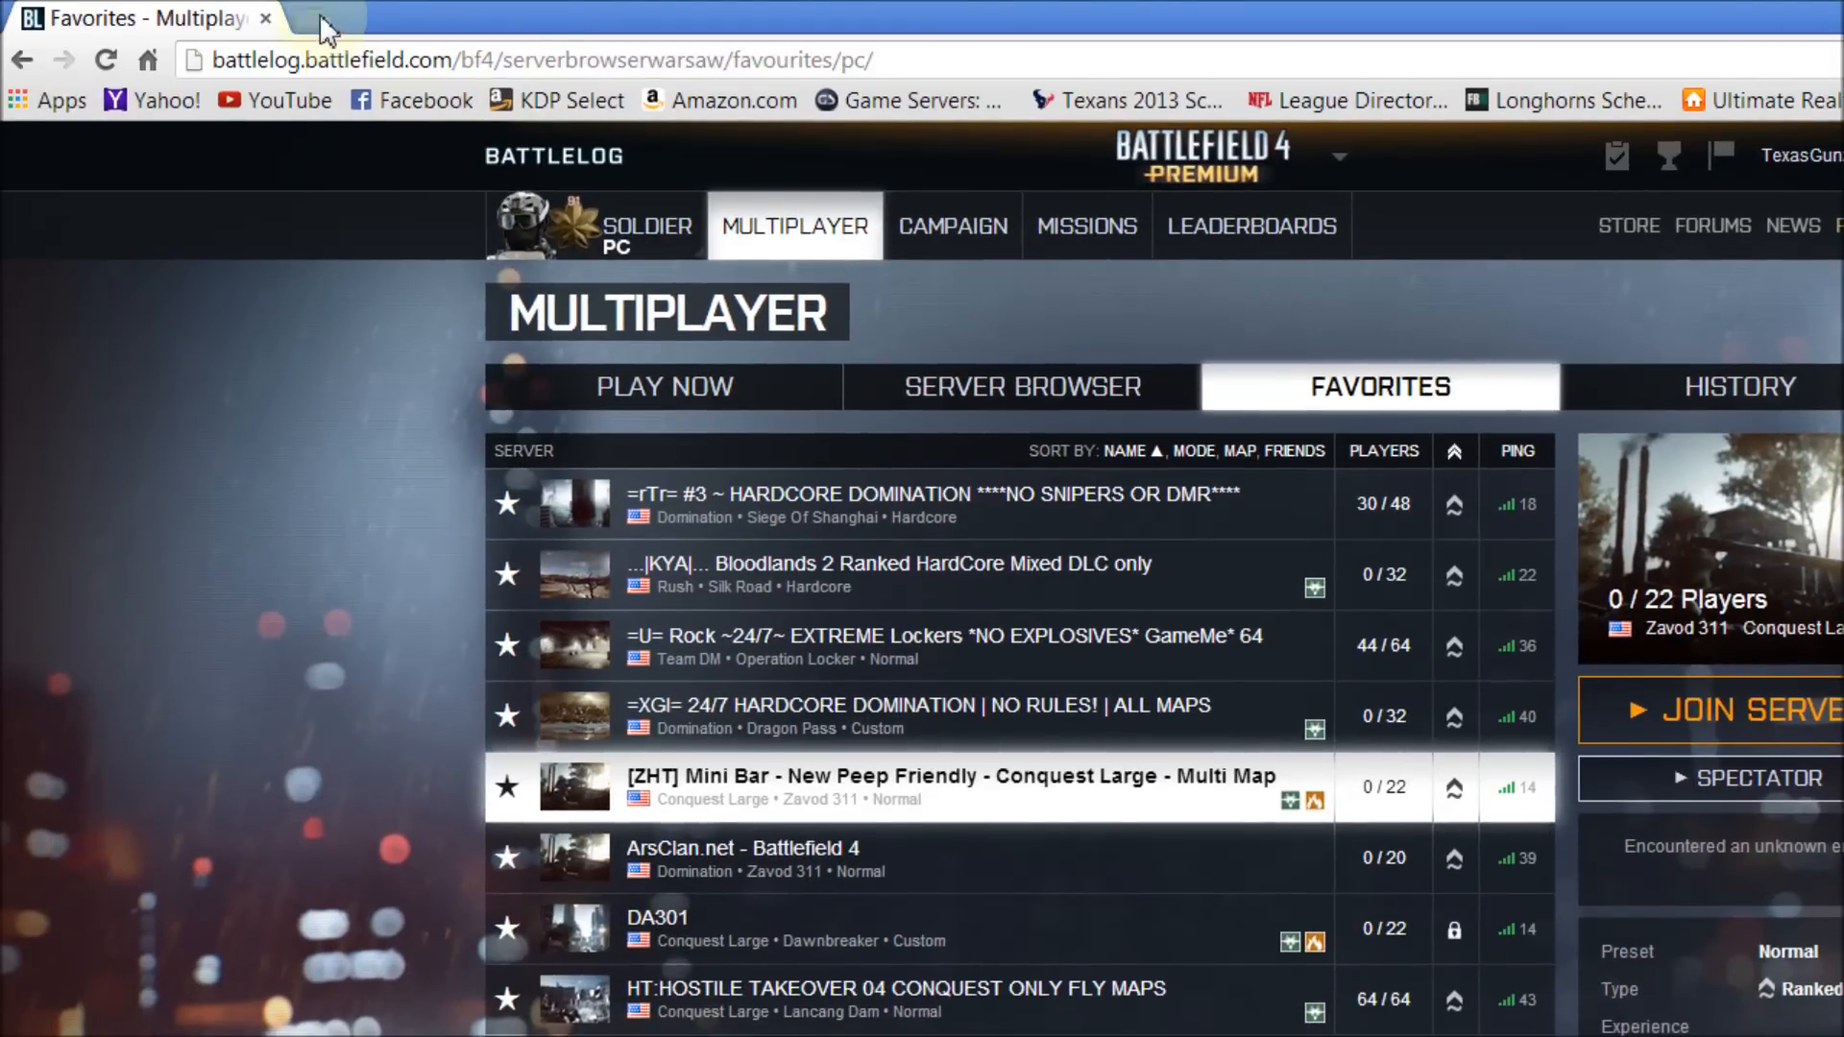
{"action": "left_click", "coordinate": [324, 17]}
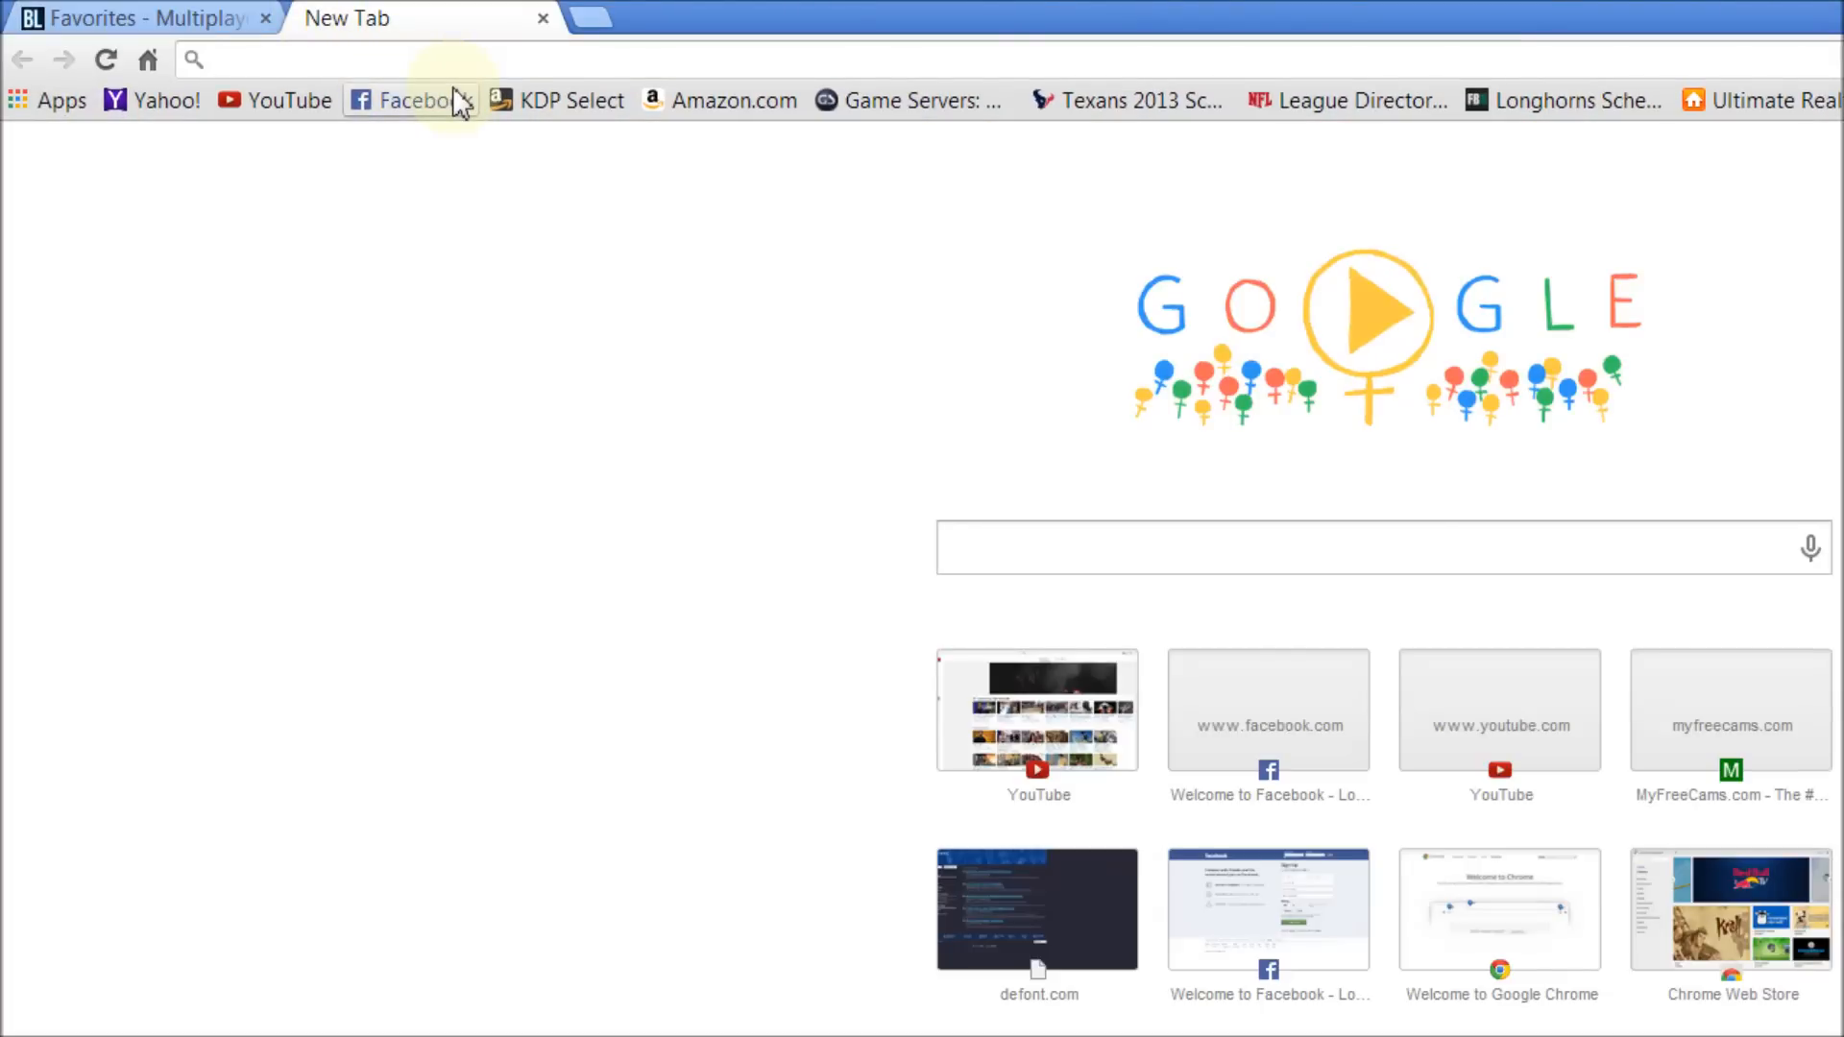
{"action": "type", "text": "about:"}
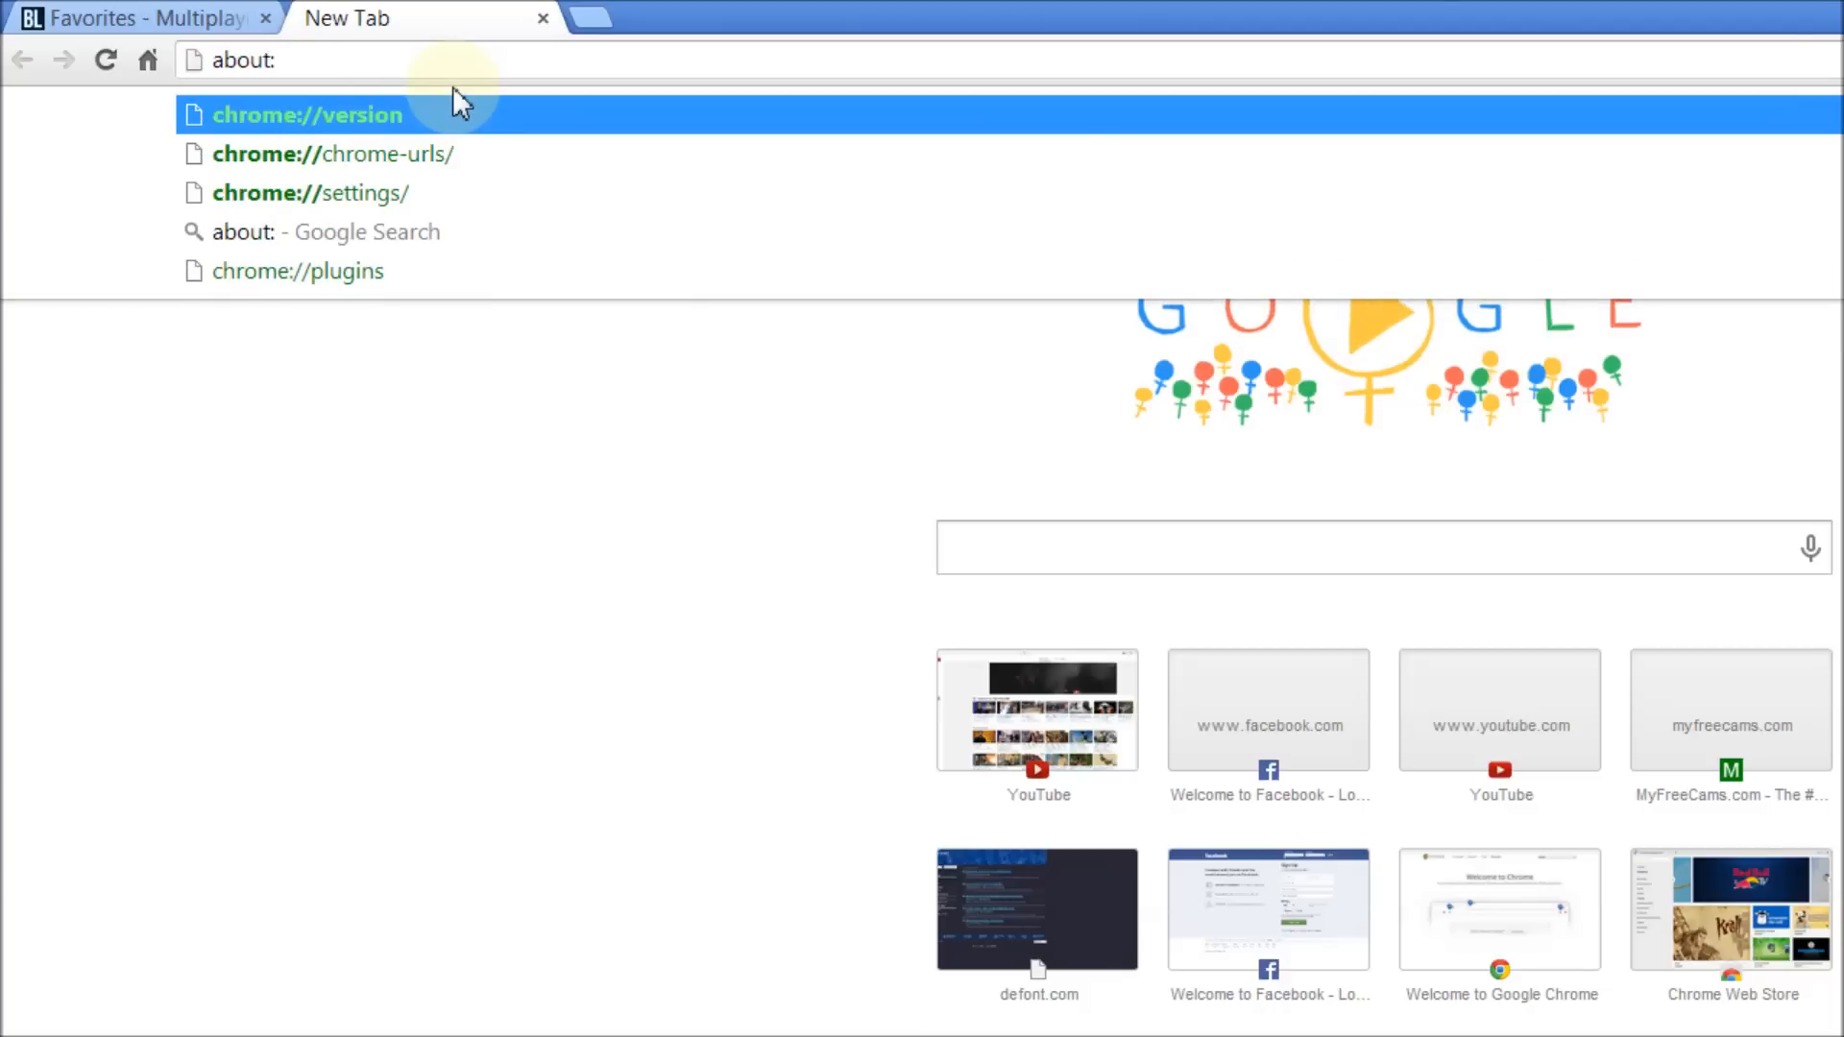
{"action": "left_click", "coordinate": [298, 270]}
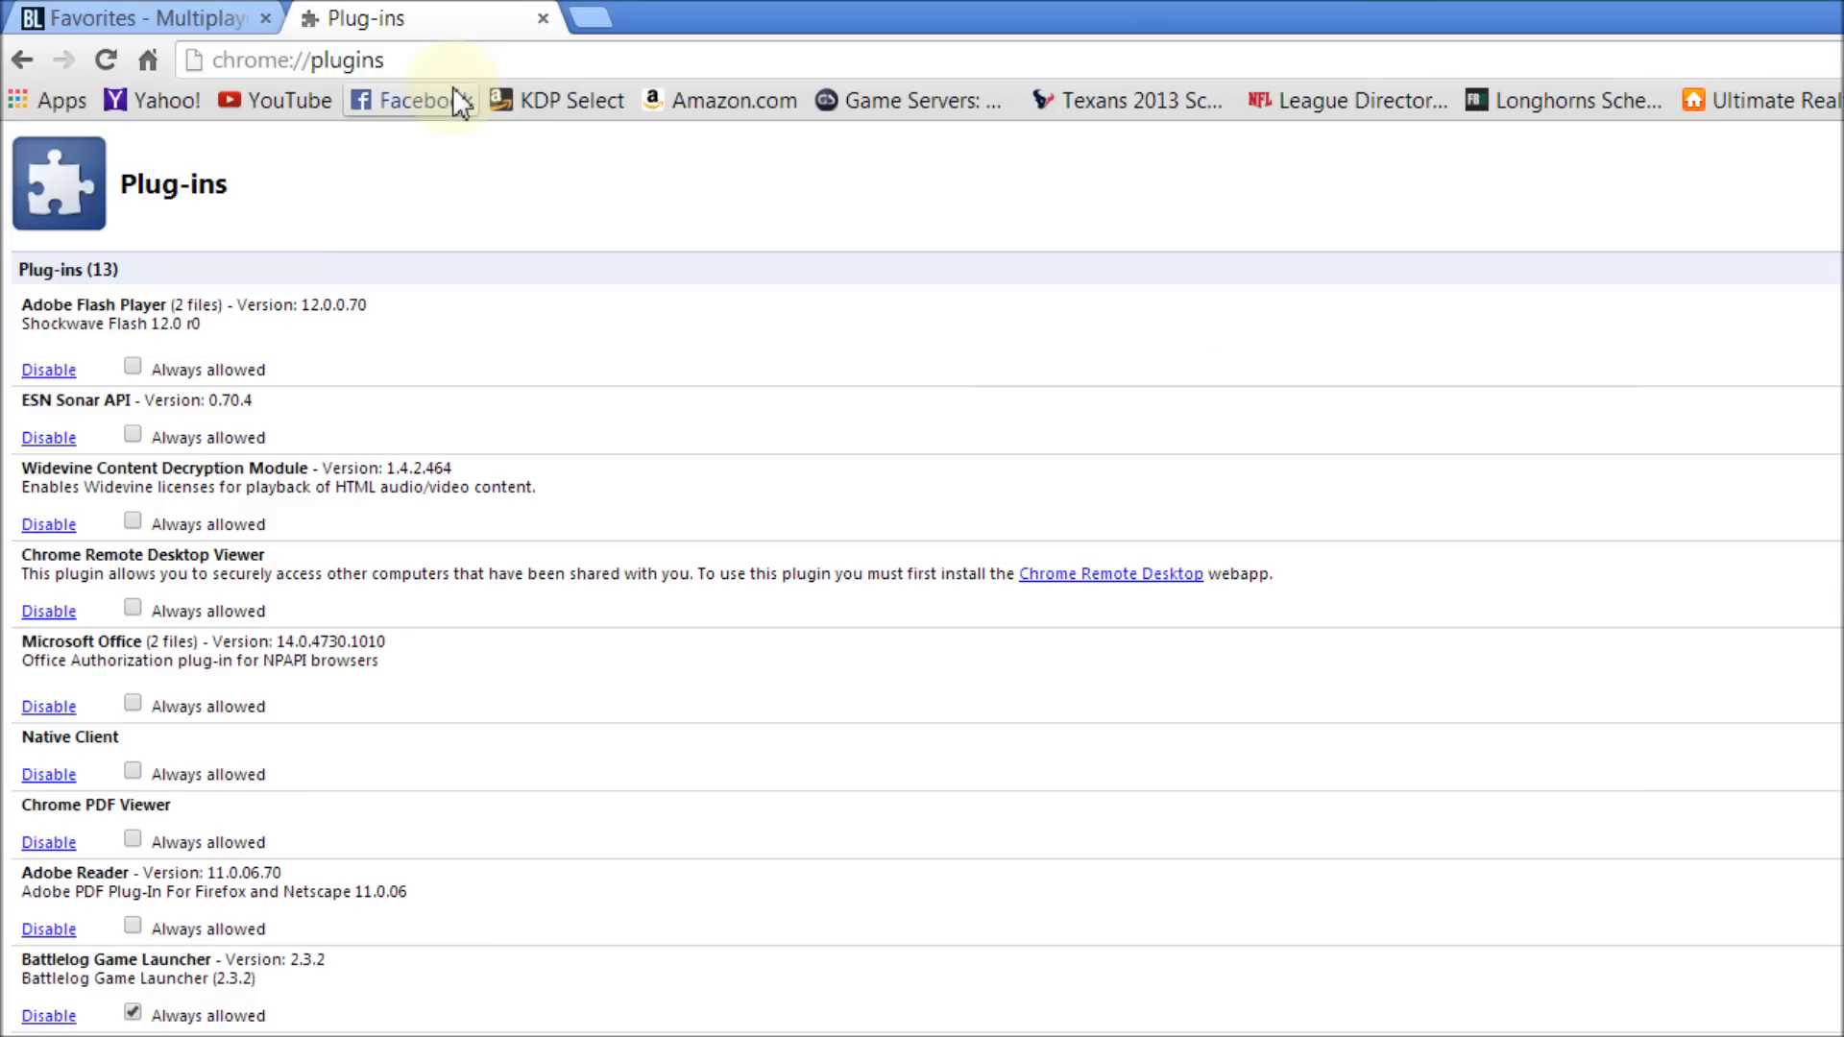
{"action": "scroll", "scroll_direction": "down", "scroll_amount": 3}
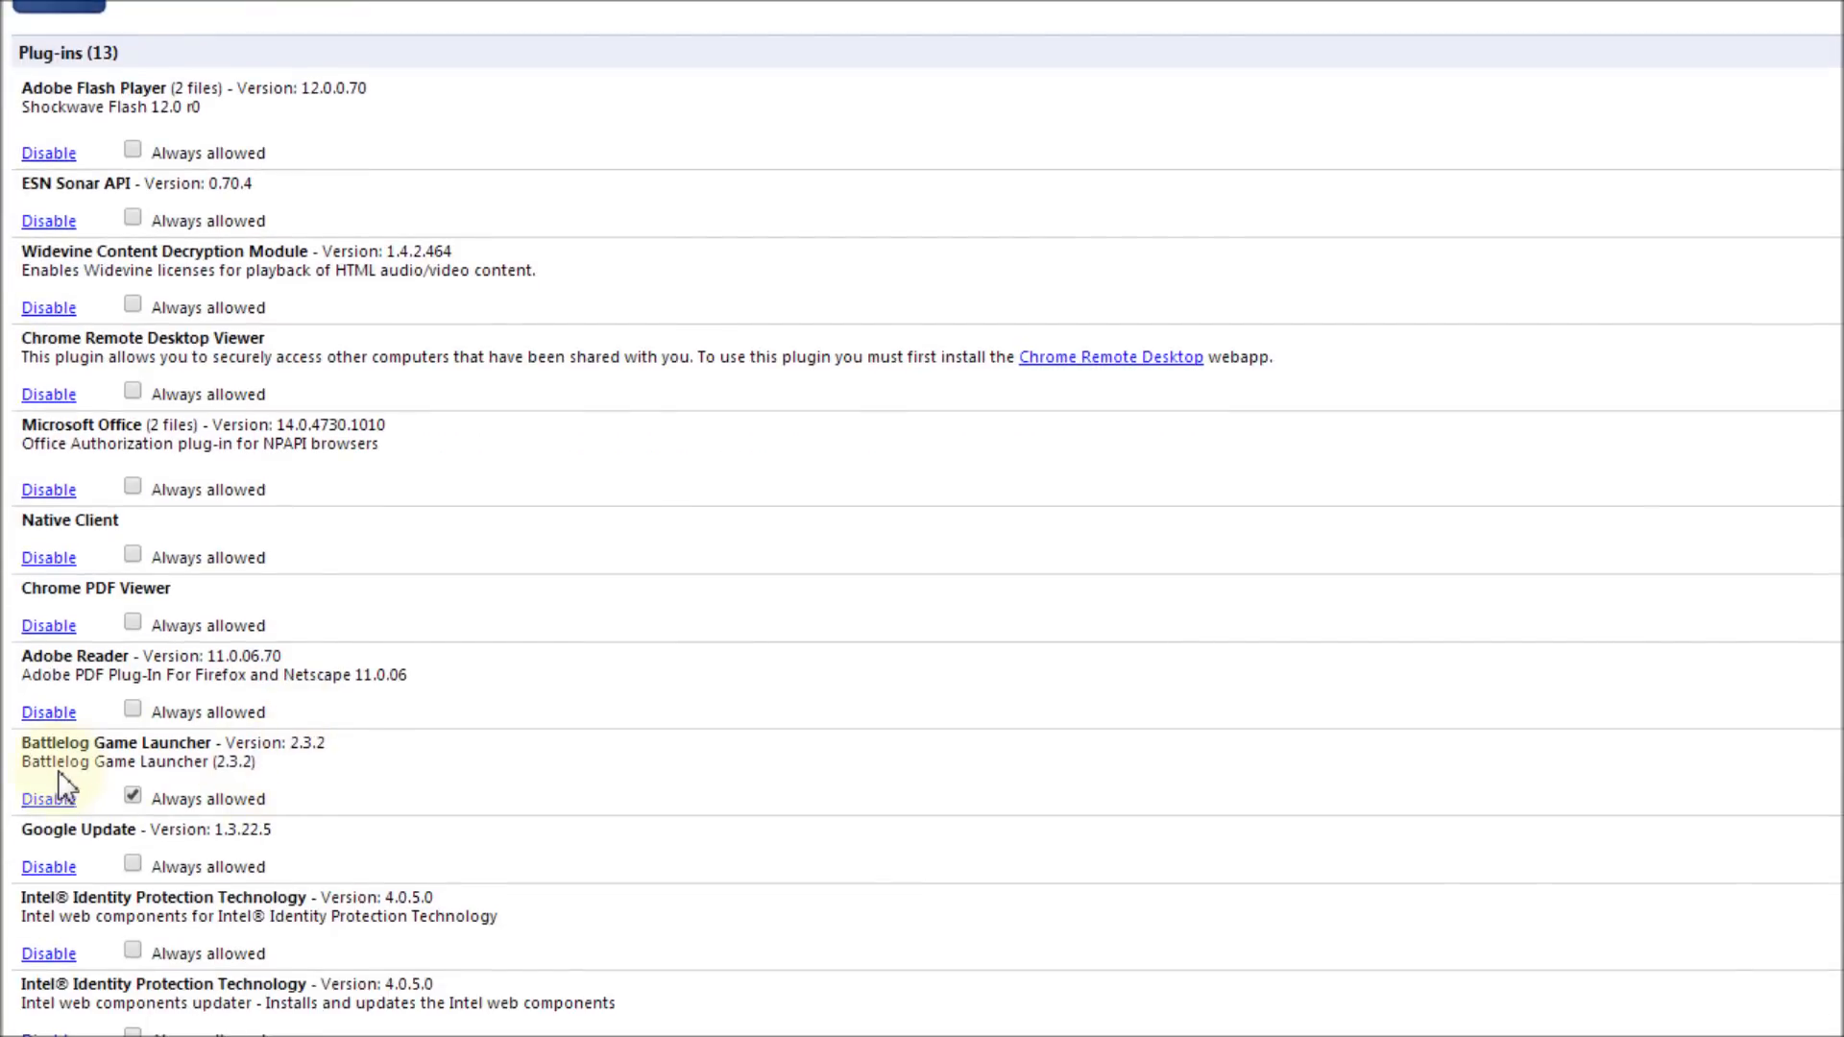
{"action": "scroll", "scroll_direction": "down", "scroll_amount": 3}
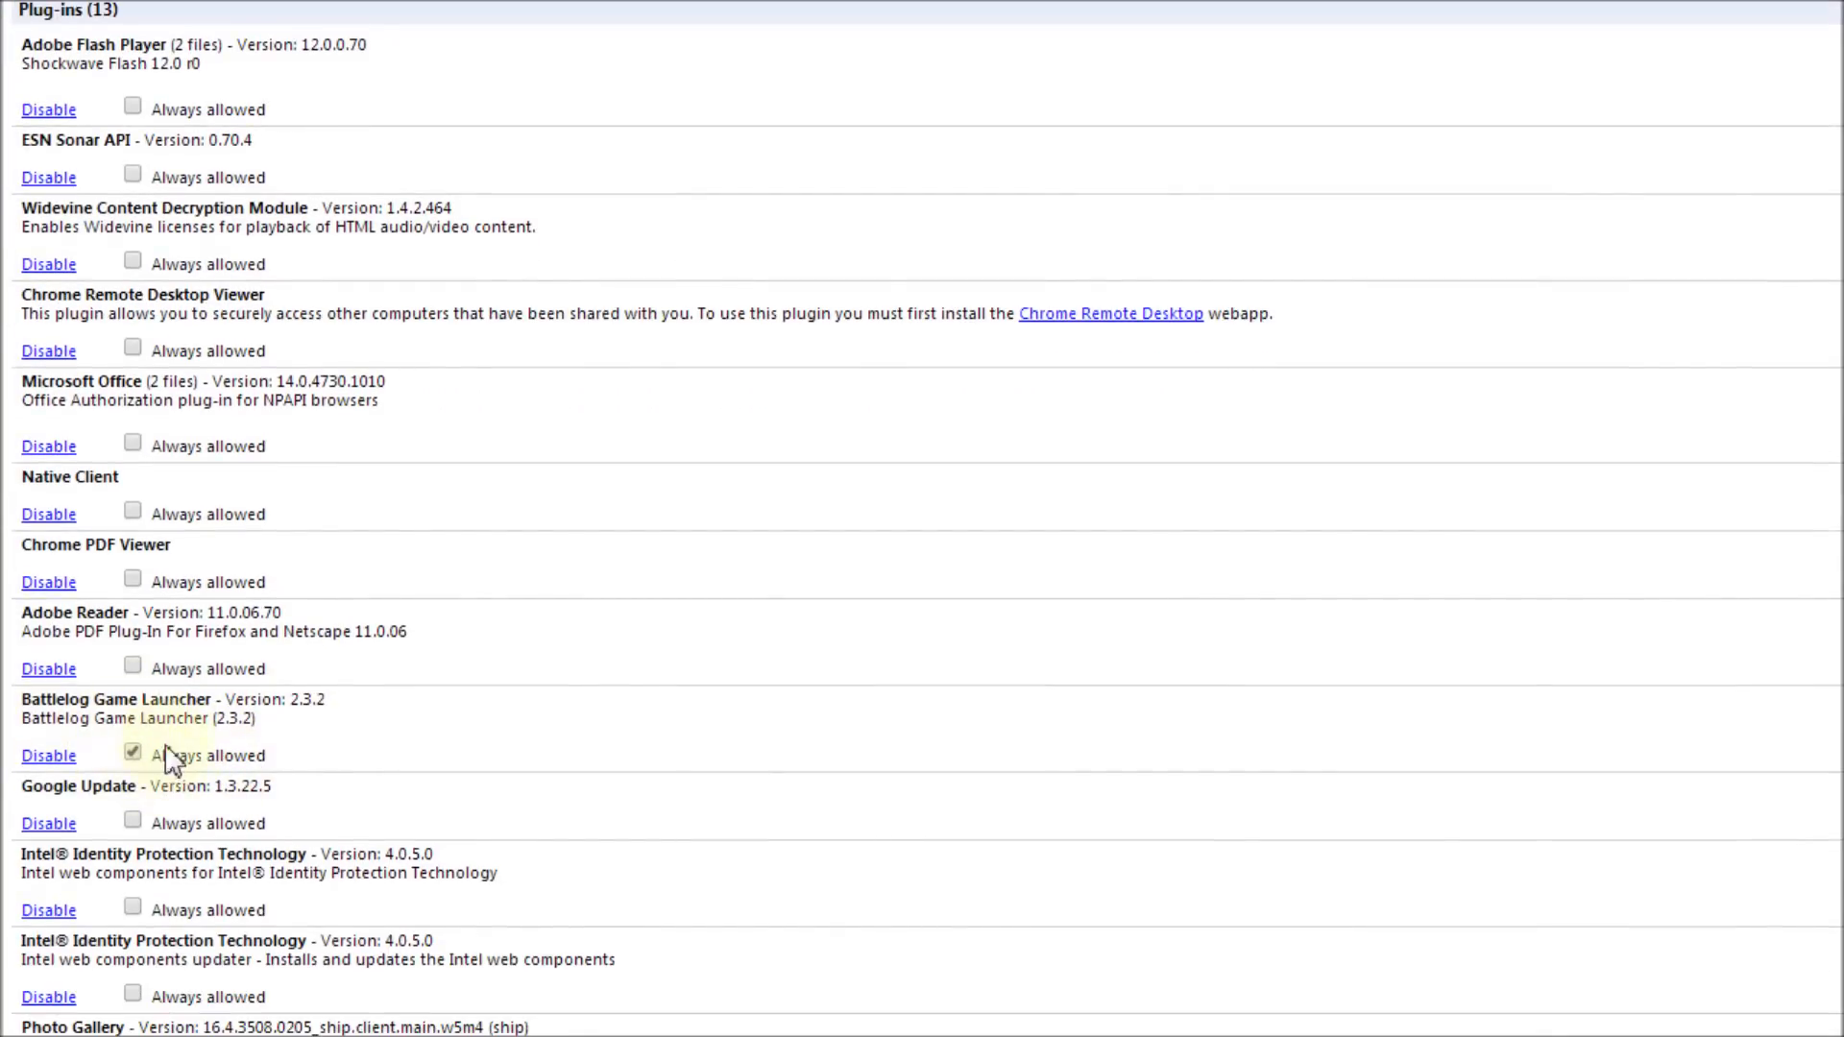
{"action": "scroll", "scroll_direction": "down", "scroll_amount": 3}
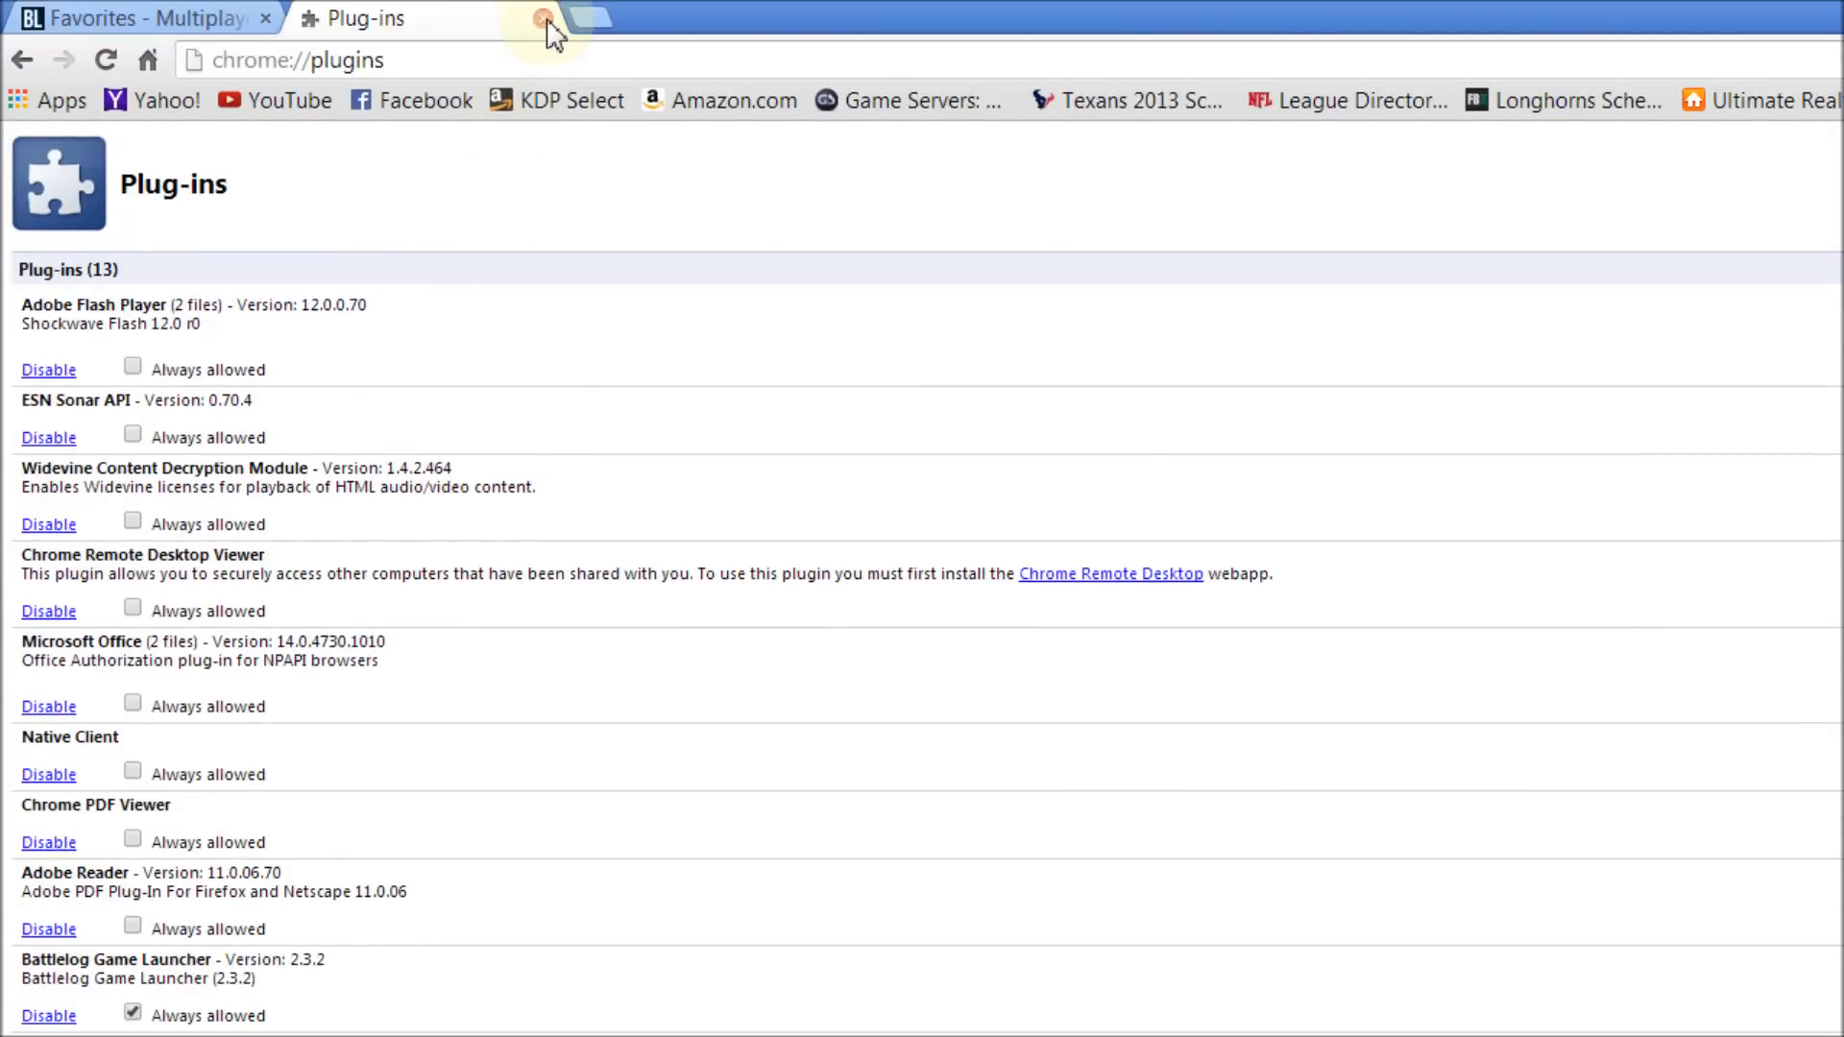
{"action": "left_click", "coordinate": [542, 21]}
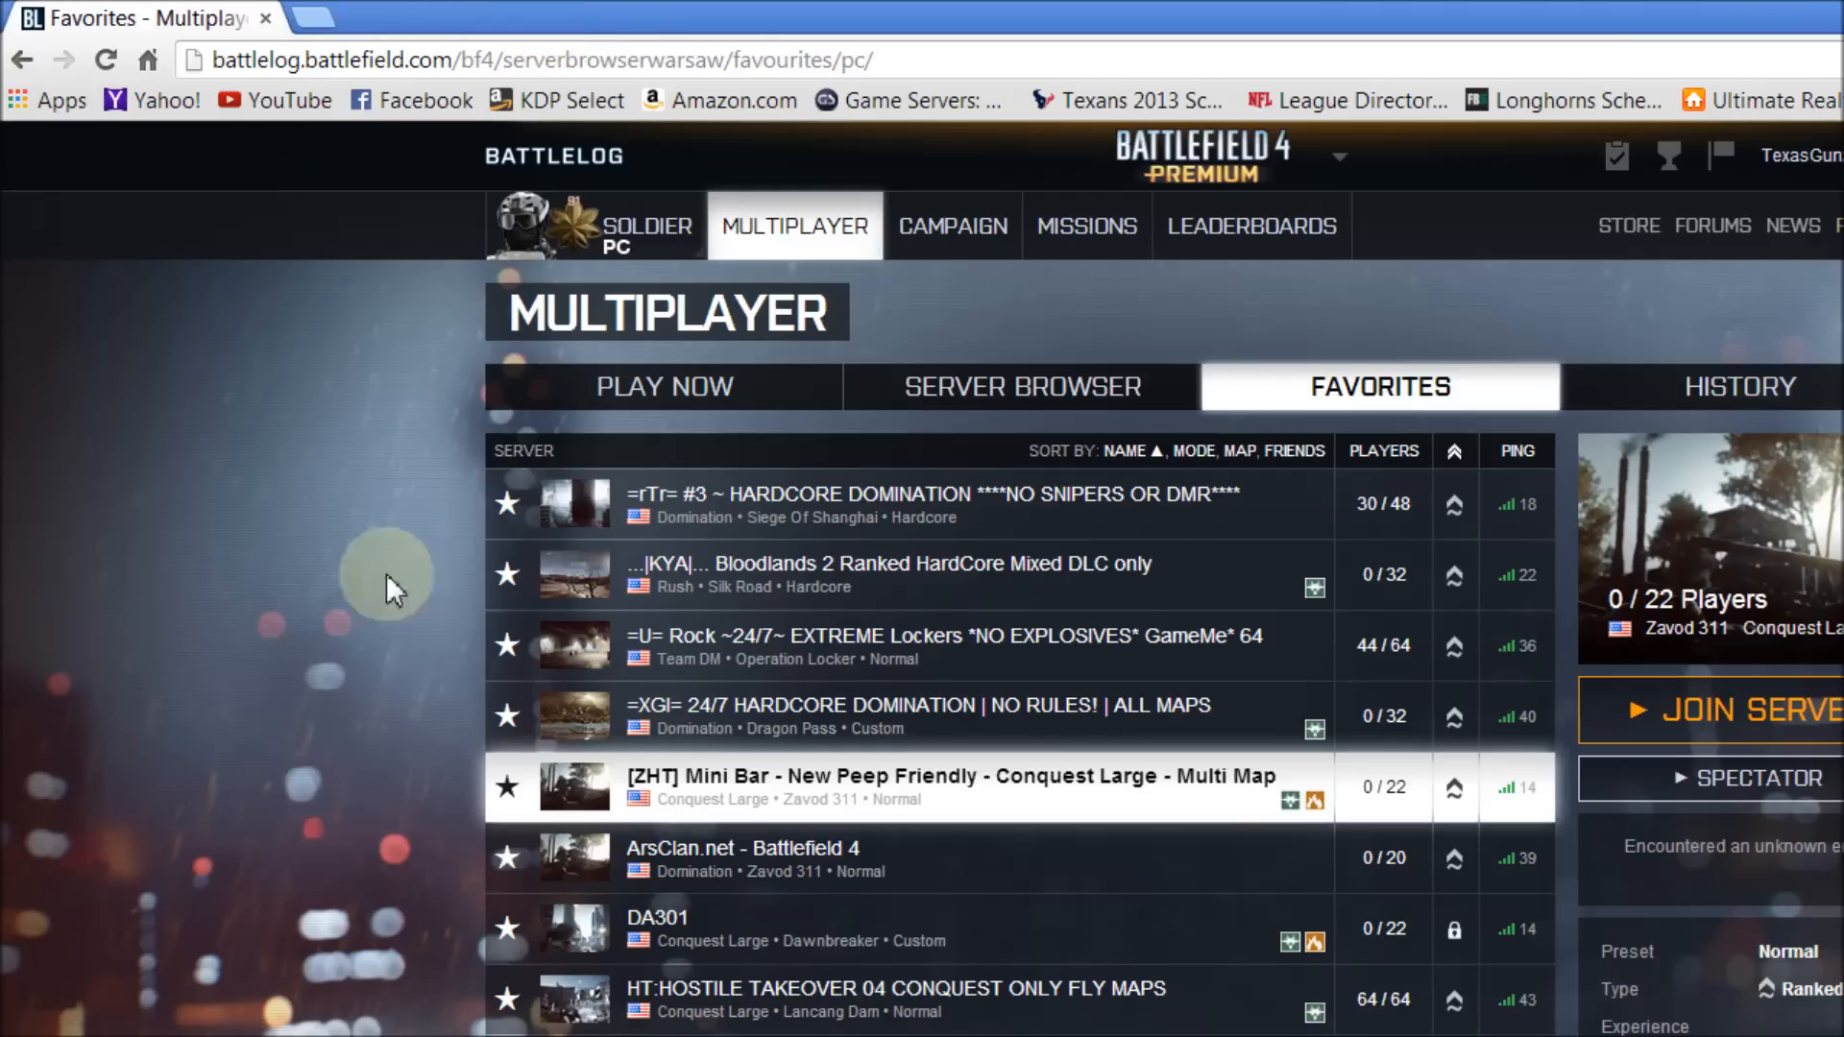
Step: Scroll down through Battlelog's Favorites server list
{"action": "scroll", "scroll_direction": "down", "scroll_amount": 3}
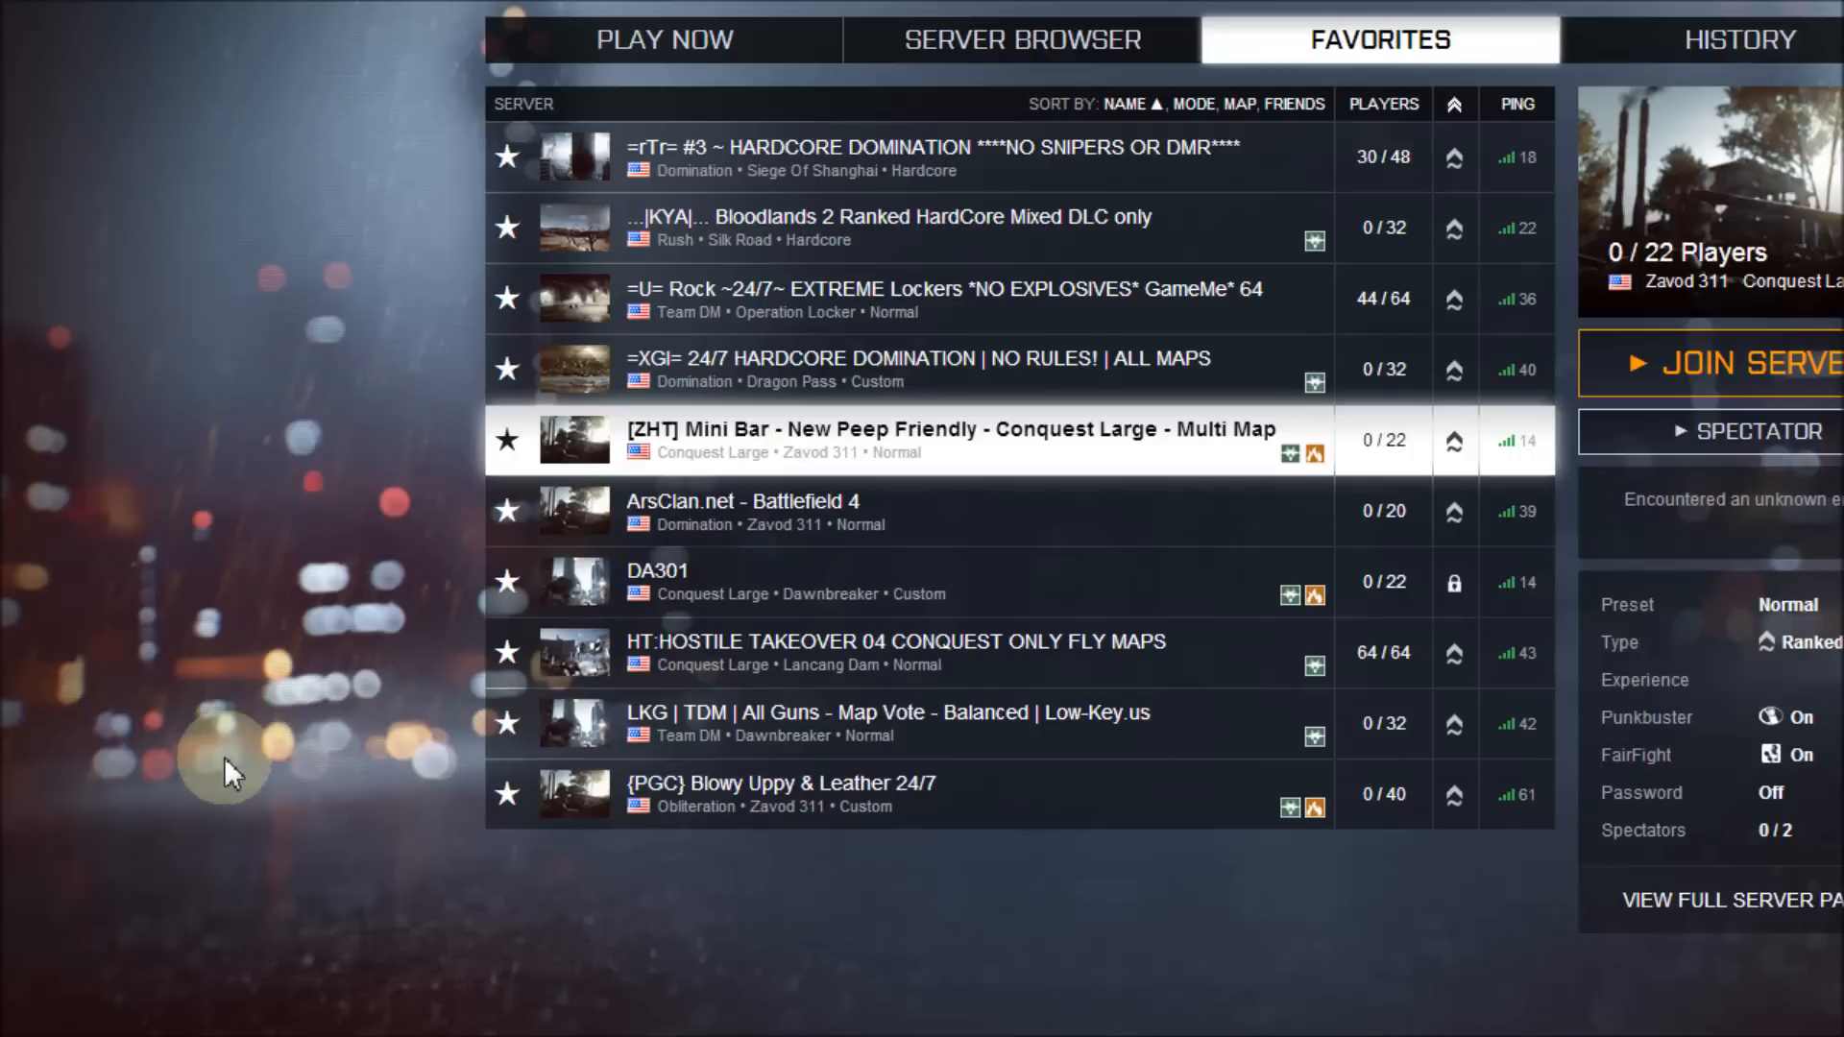
{"action": "scroll", "scroll_direction": "down", "scroll_amount": 3}
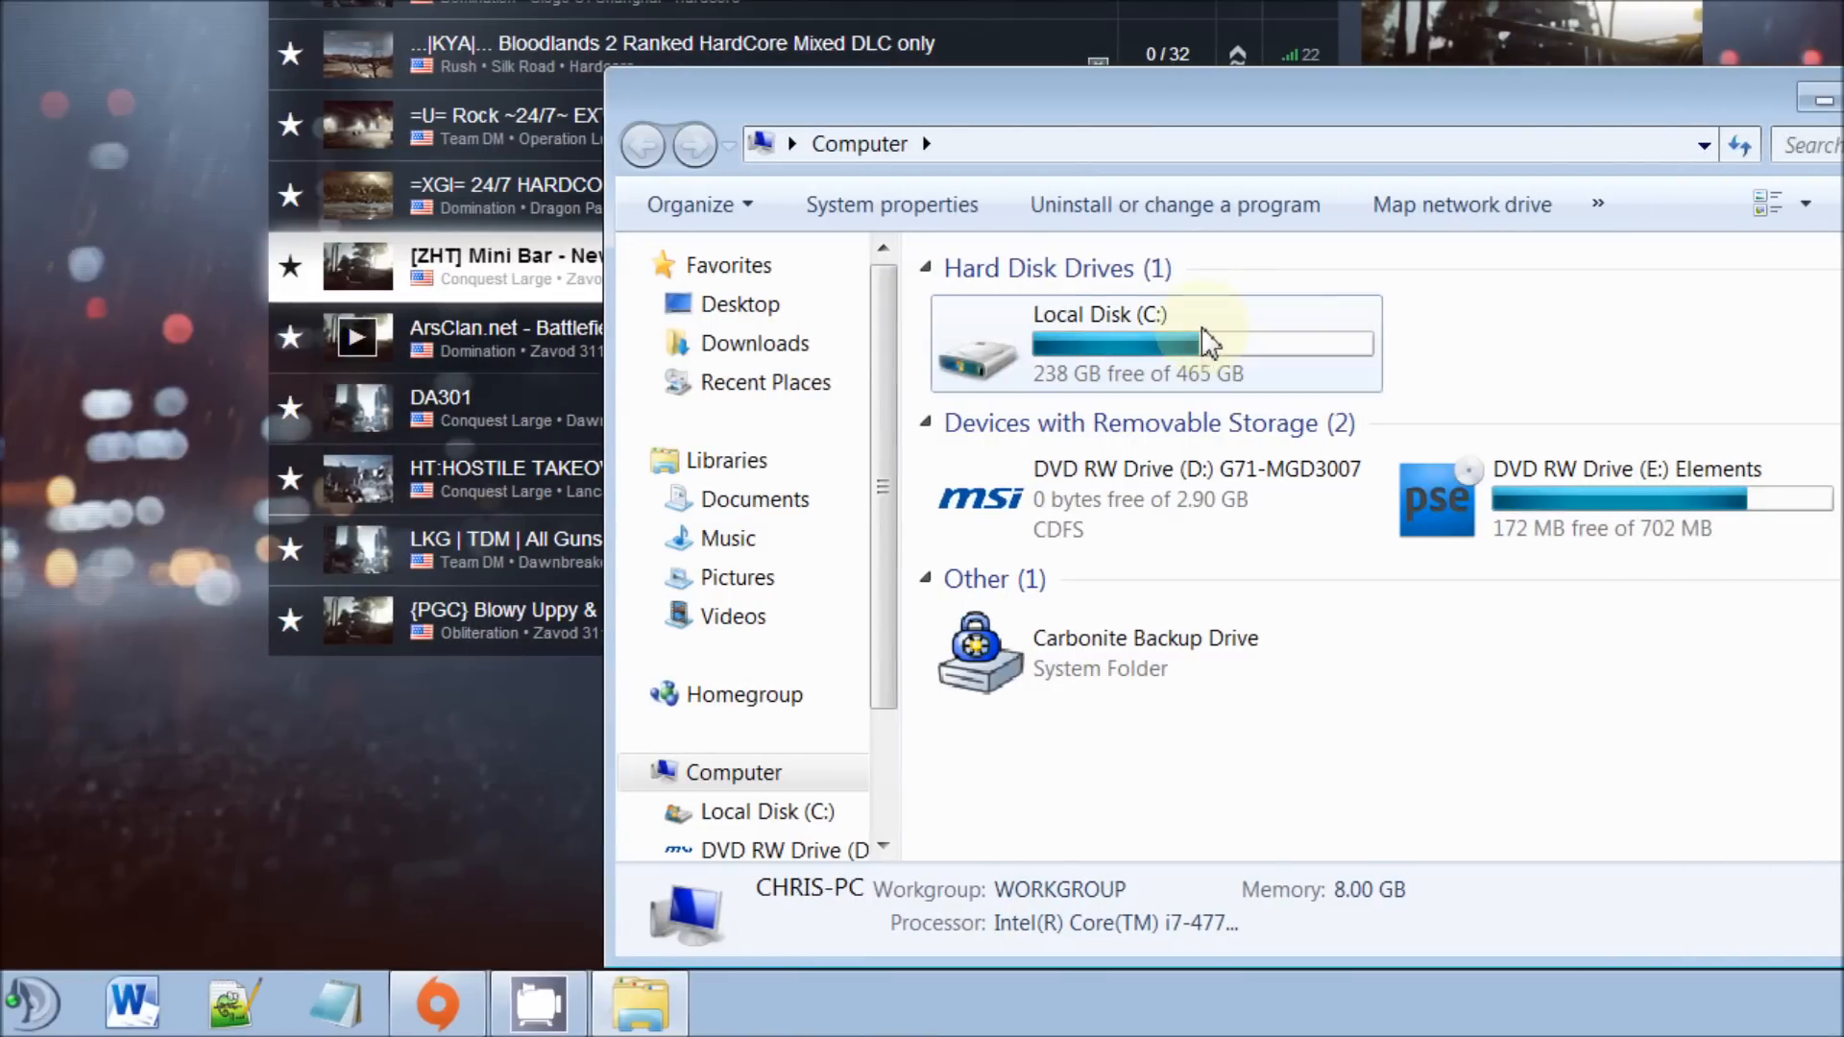
Step: Browse from Local Disk (C:) through Program Files (x86) and Origin Games into Battlefield 4
{"action": "double_click", "coordinate": [1099, 342]}
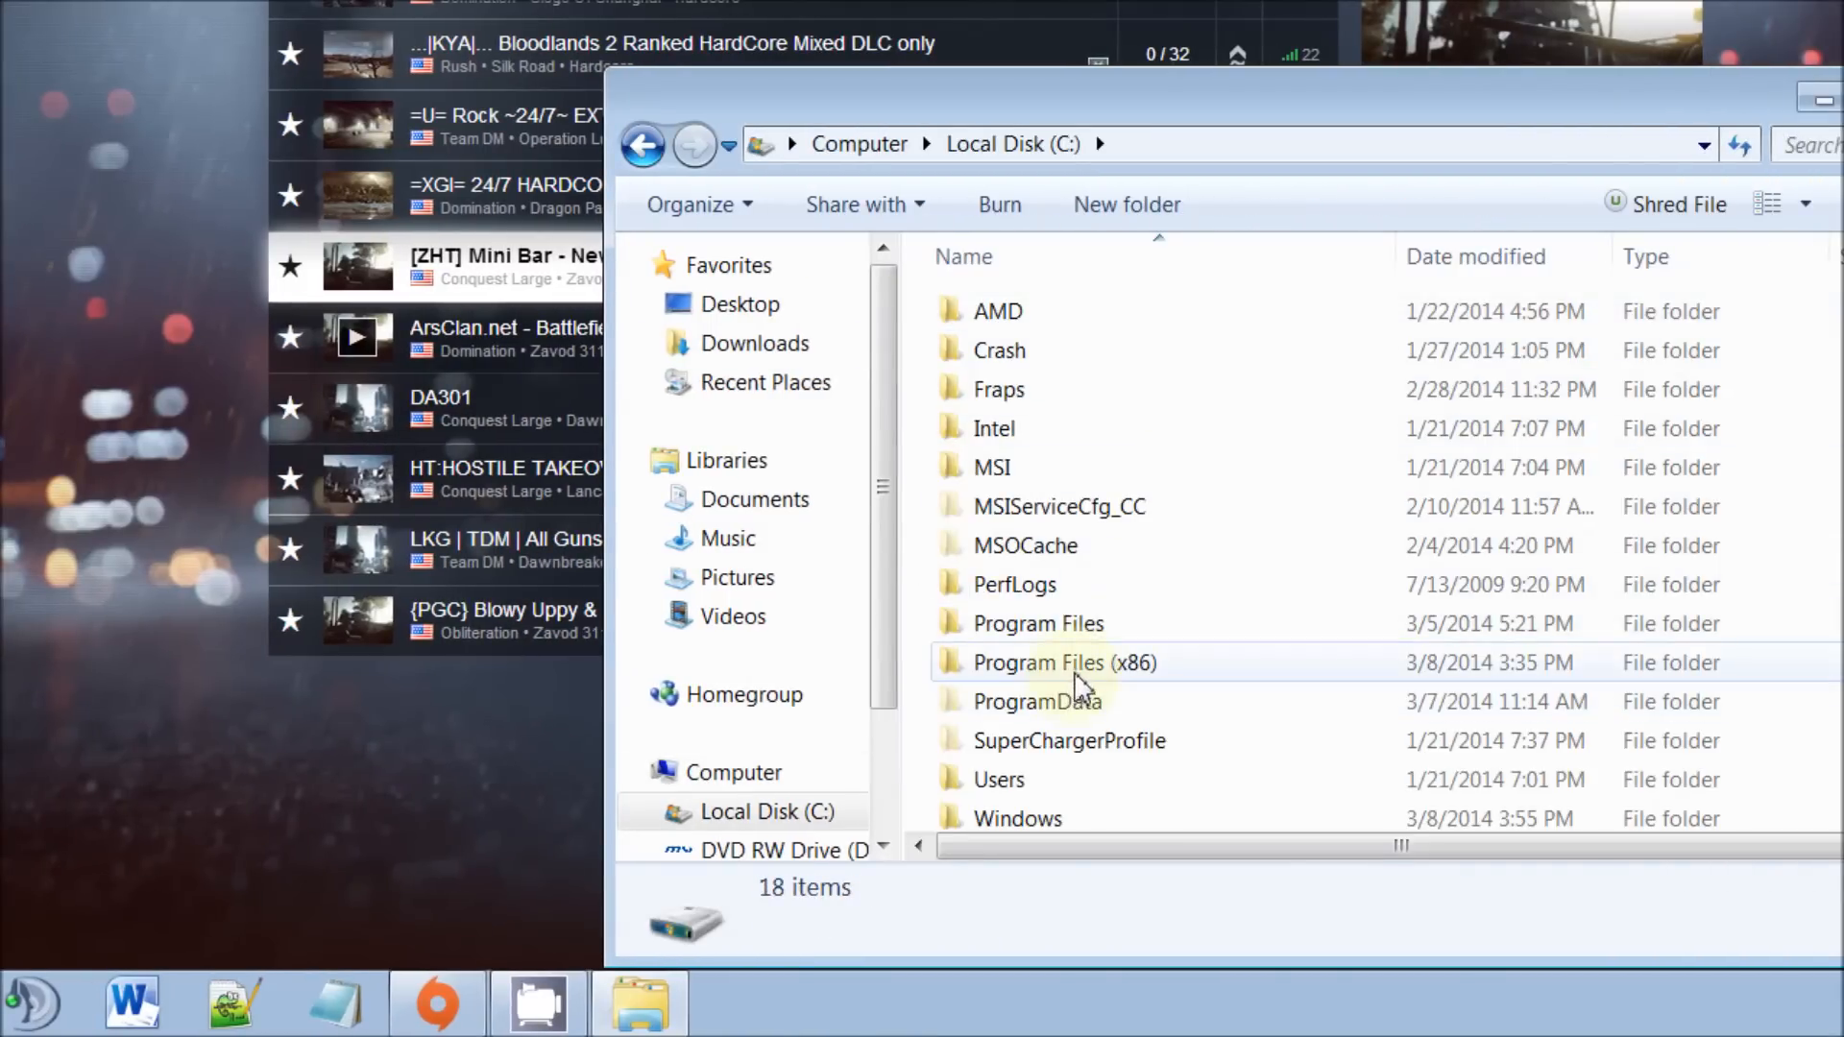
{"action": "double_click", "coordinate": [1062, 662]}
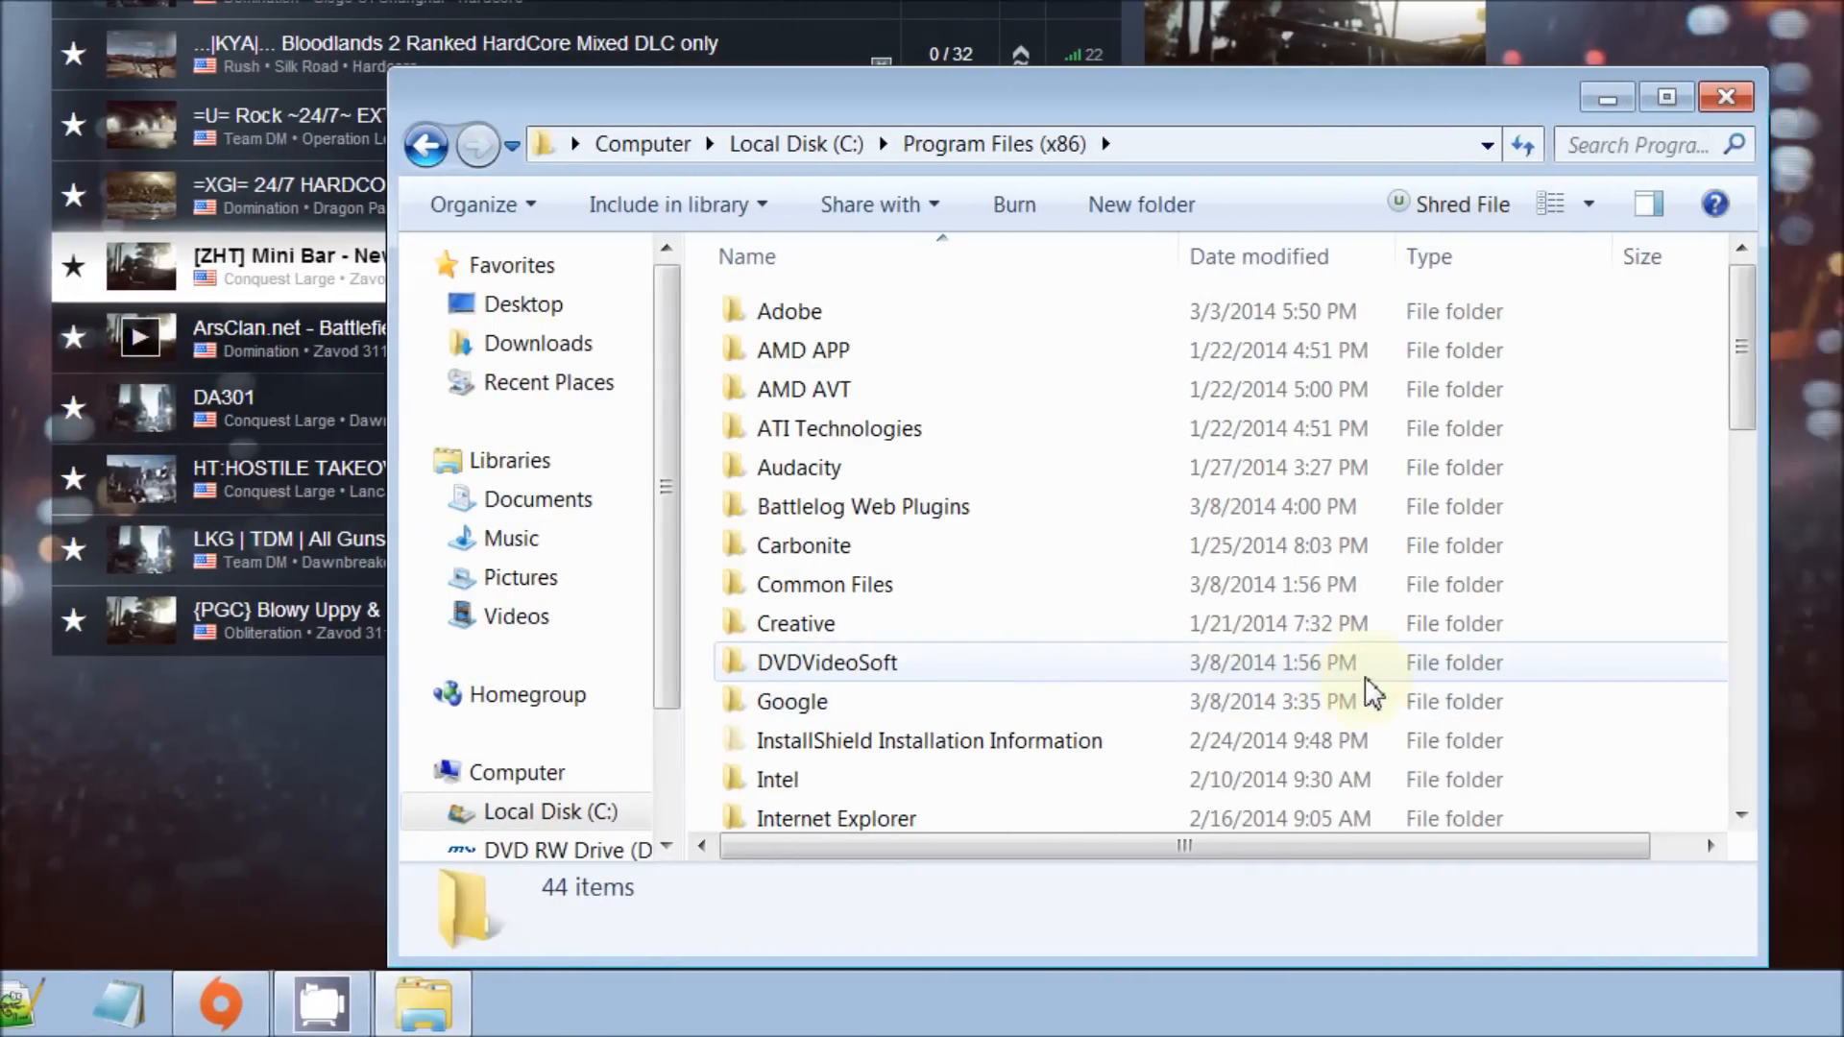
{"action": "scroll", "scroll_direction": "down", "scroll_amount": 3}
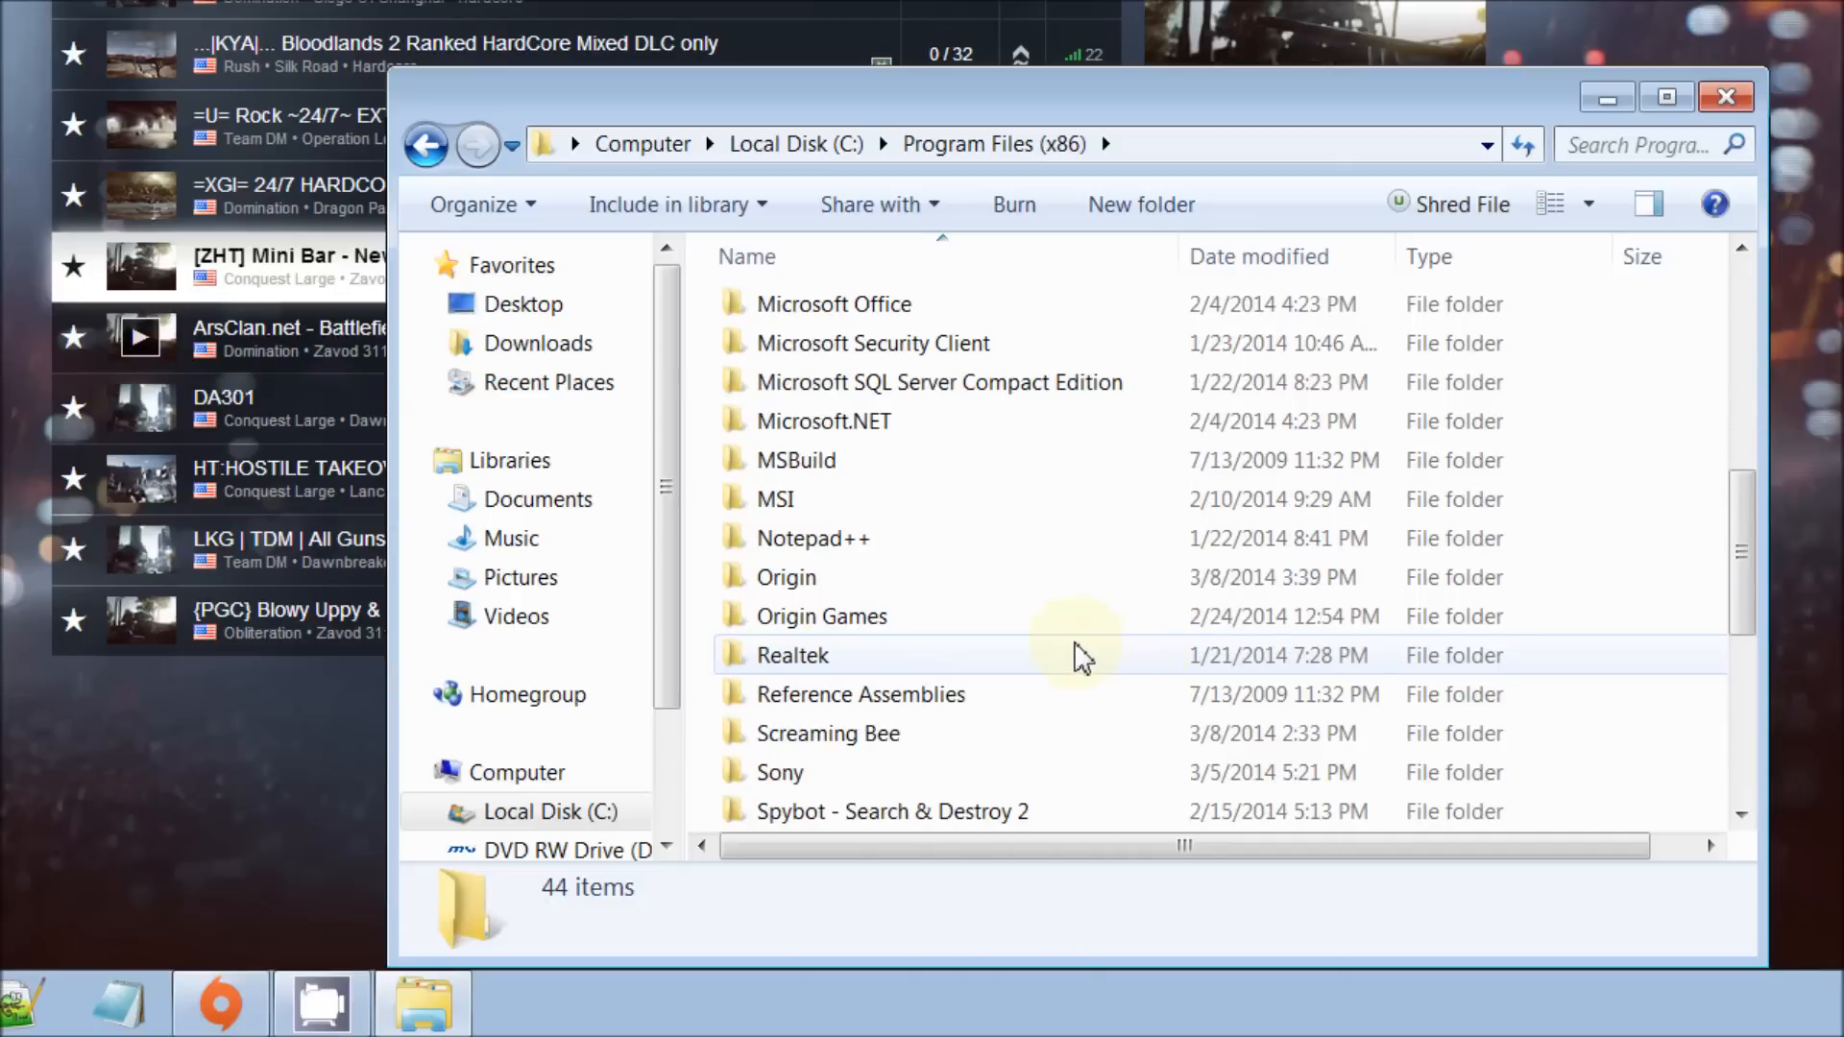
{"action": "double_click", "coordinate": [821, 615]}
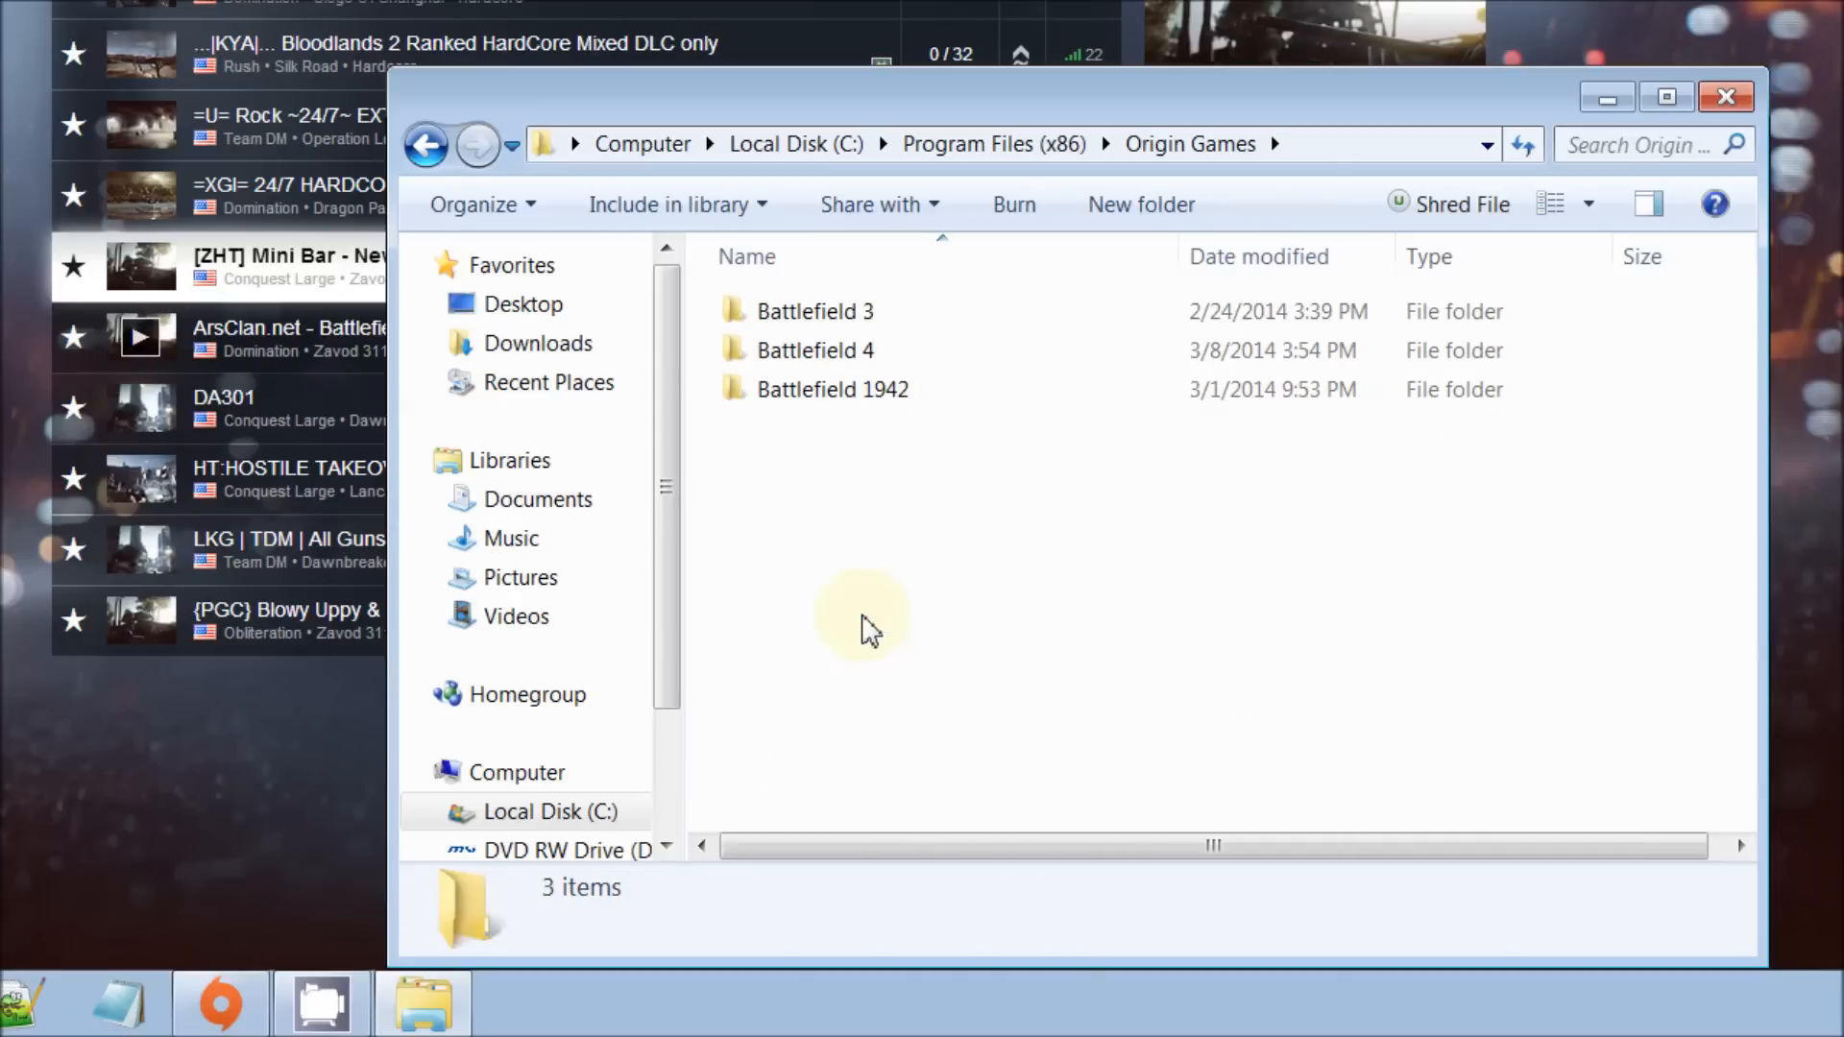
{"action": "double_click", "coordinate": [814, 349]}
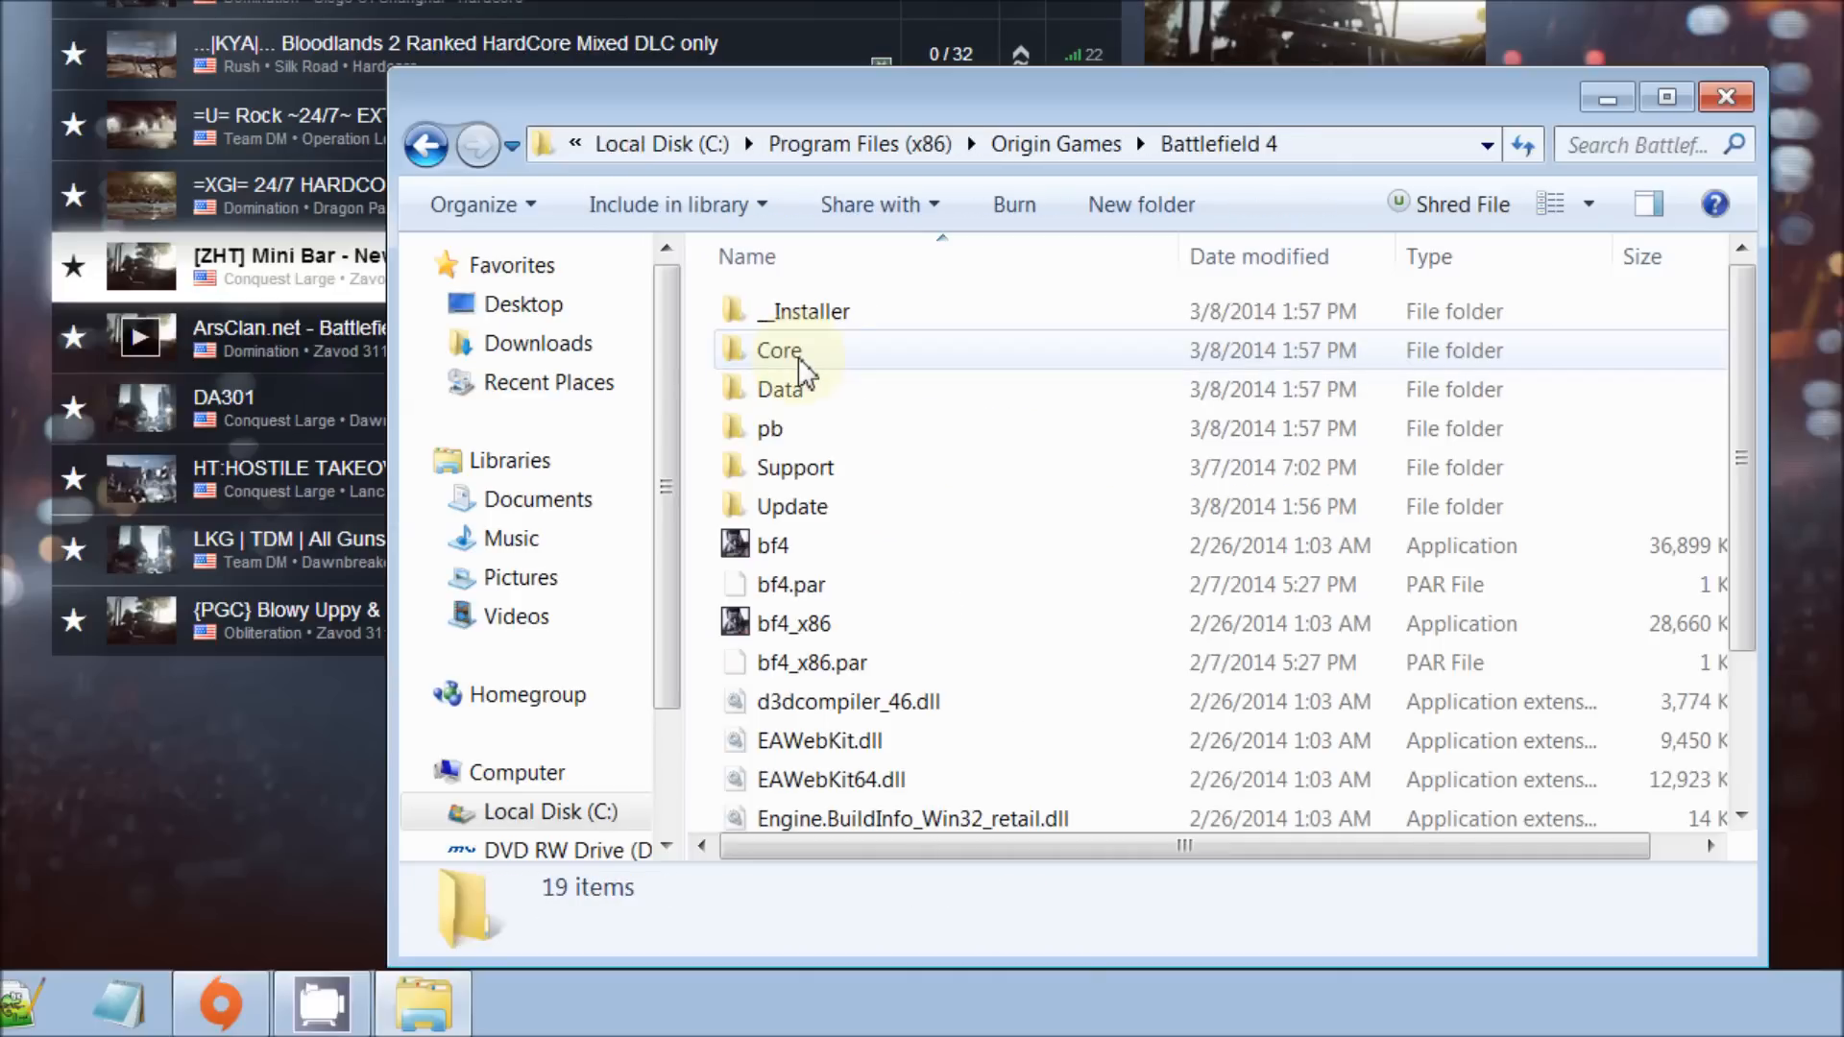
{"action": "mouse_move", "coordinate": [803, 310]}
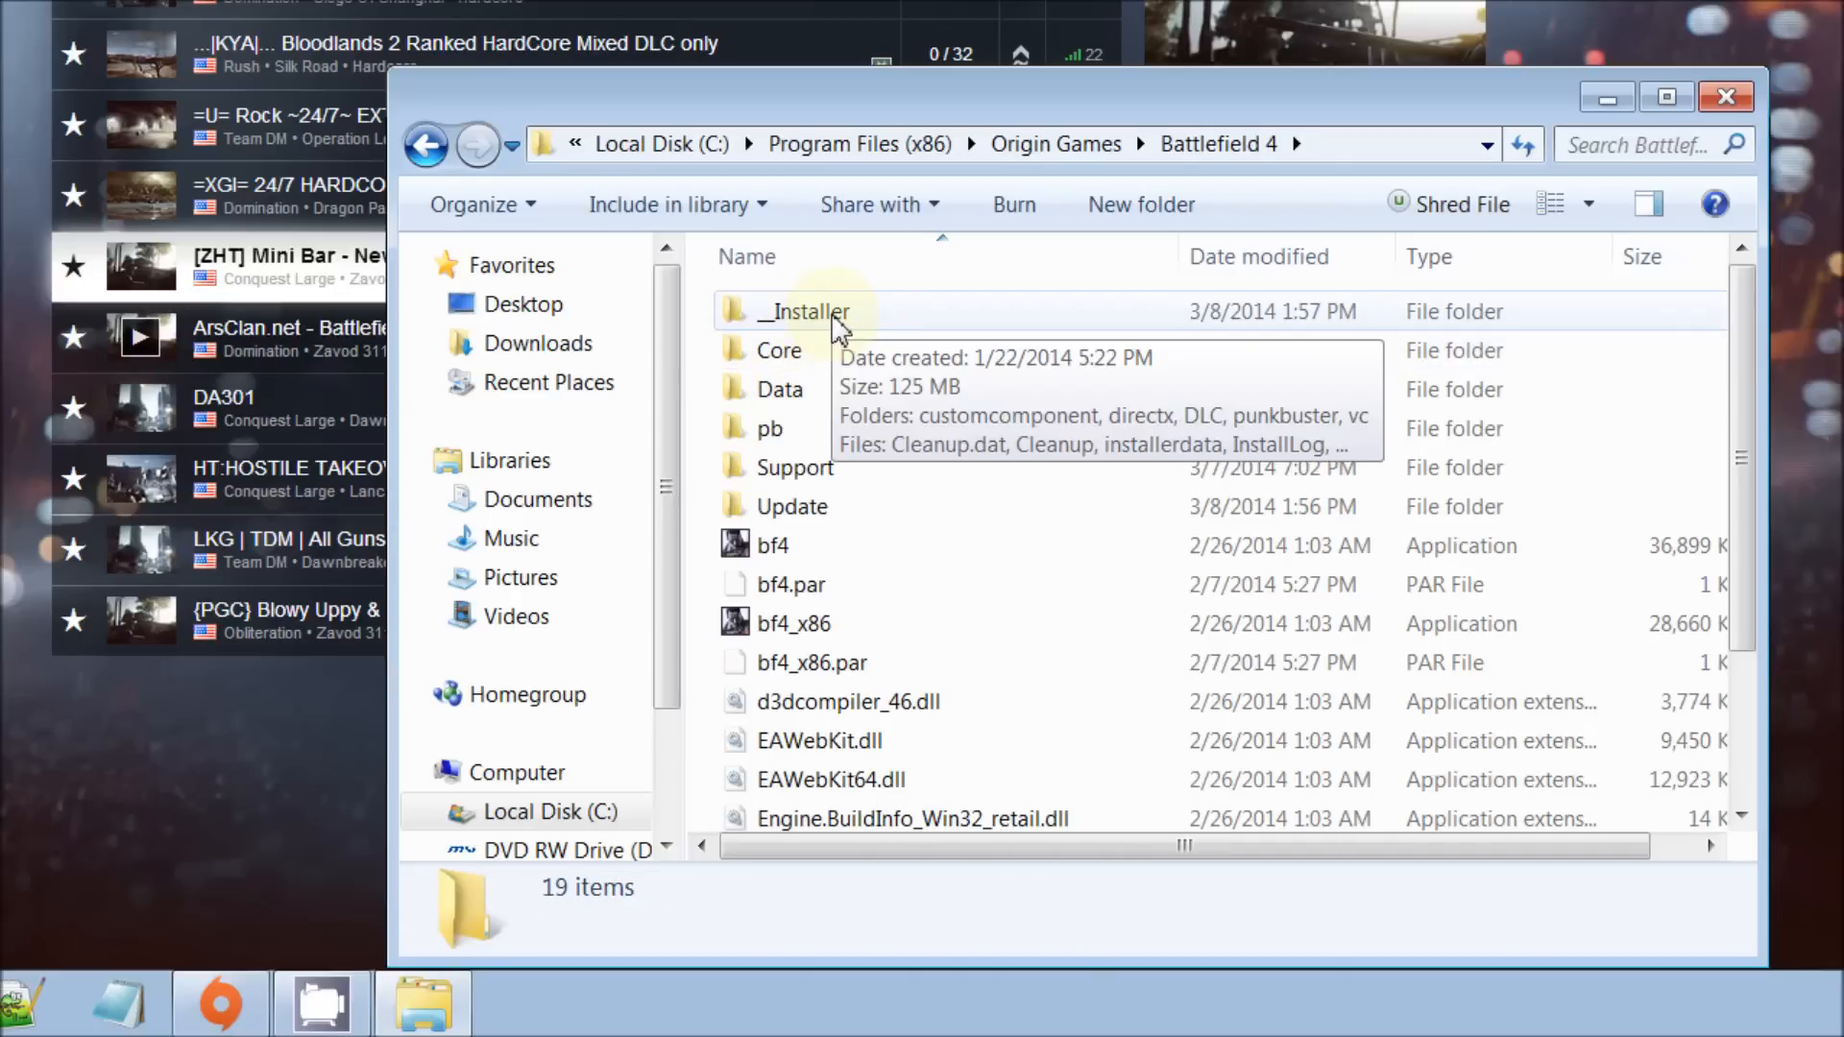
Step: Reach the __Installer\punkbuster\redist folder showing pbsvc, then close Explorer
{"action": "double_click", "coordinate": [803, 310]}
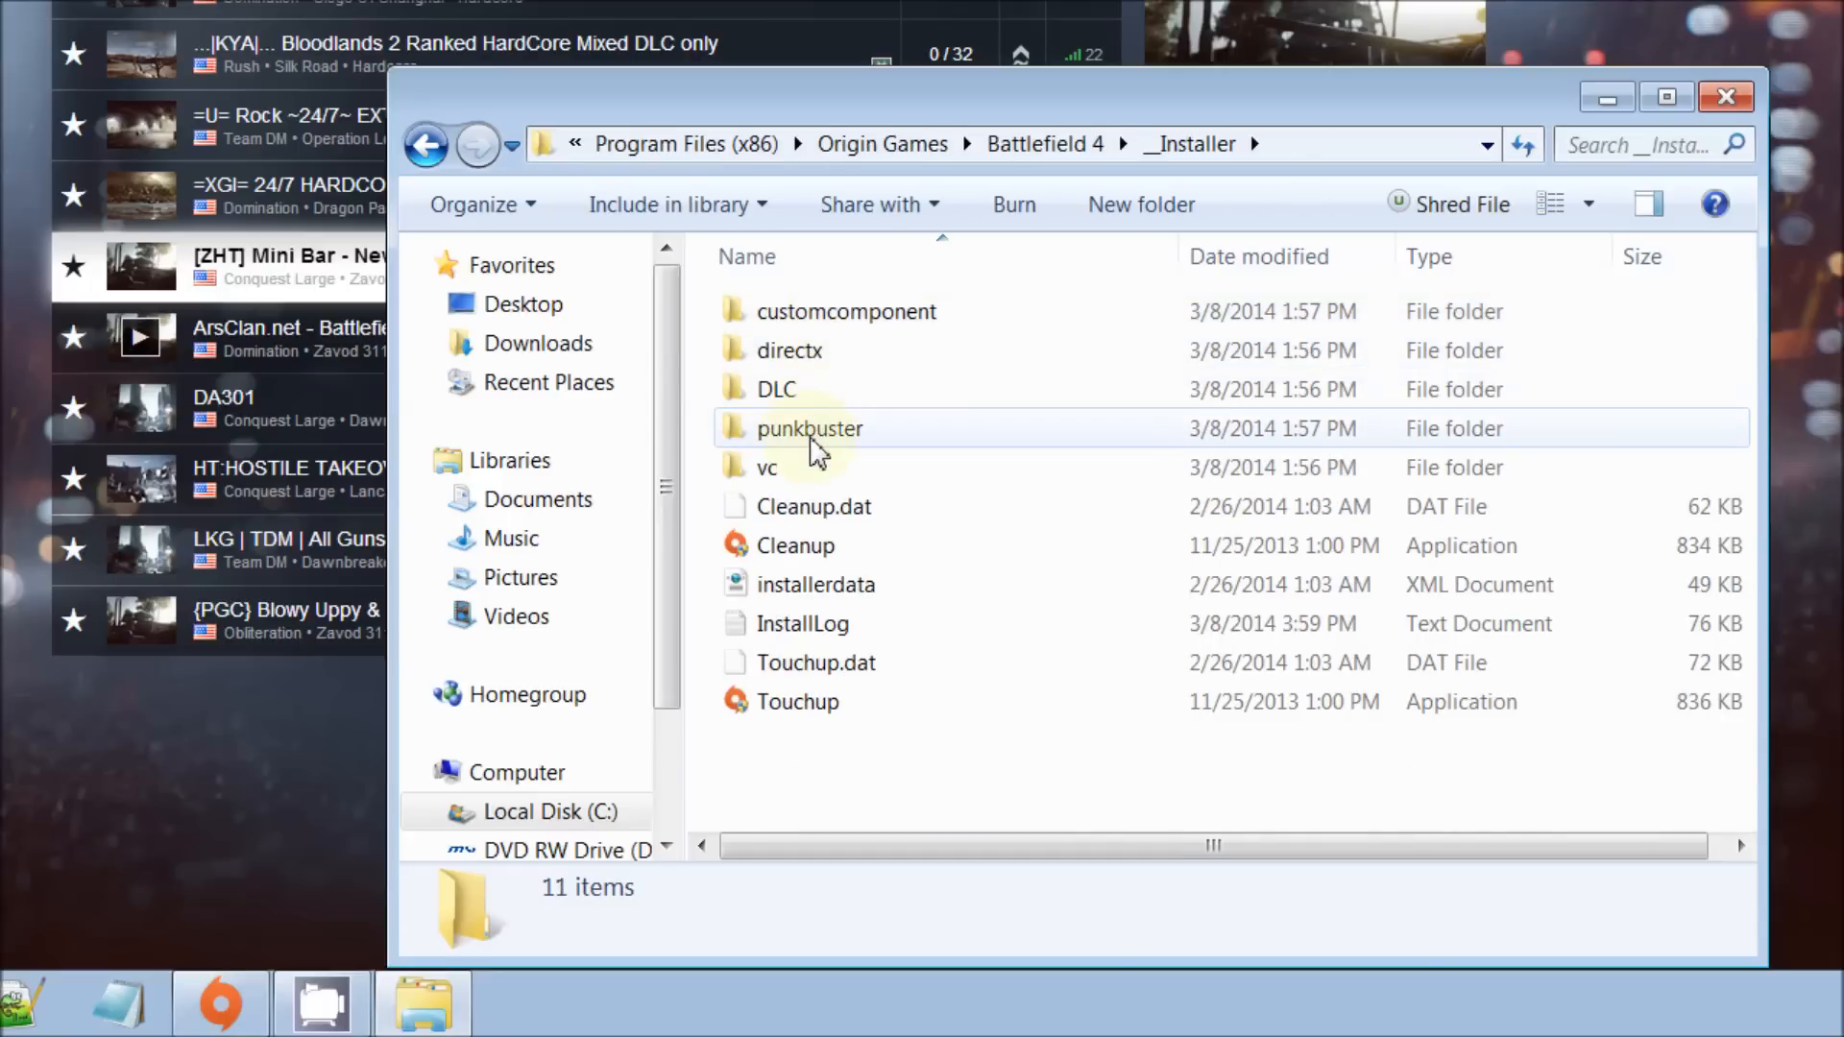
{"action": "double_click", "coordinate": [809, 428]}
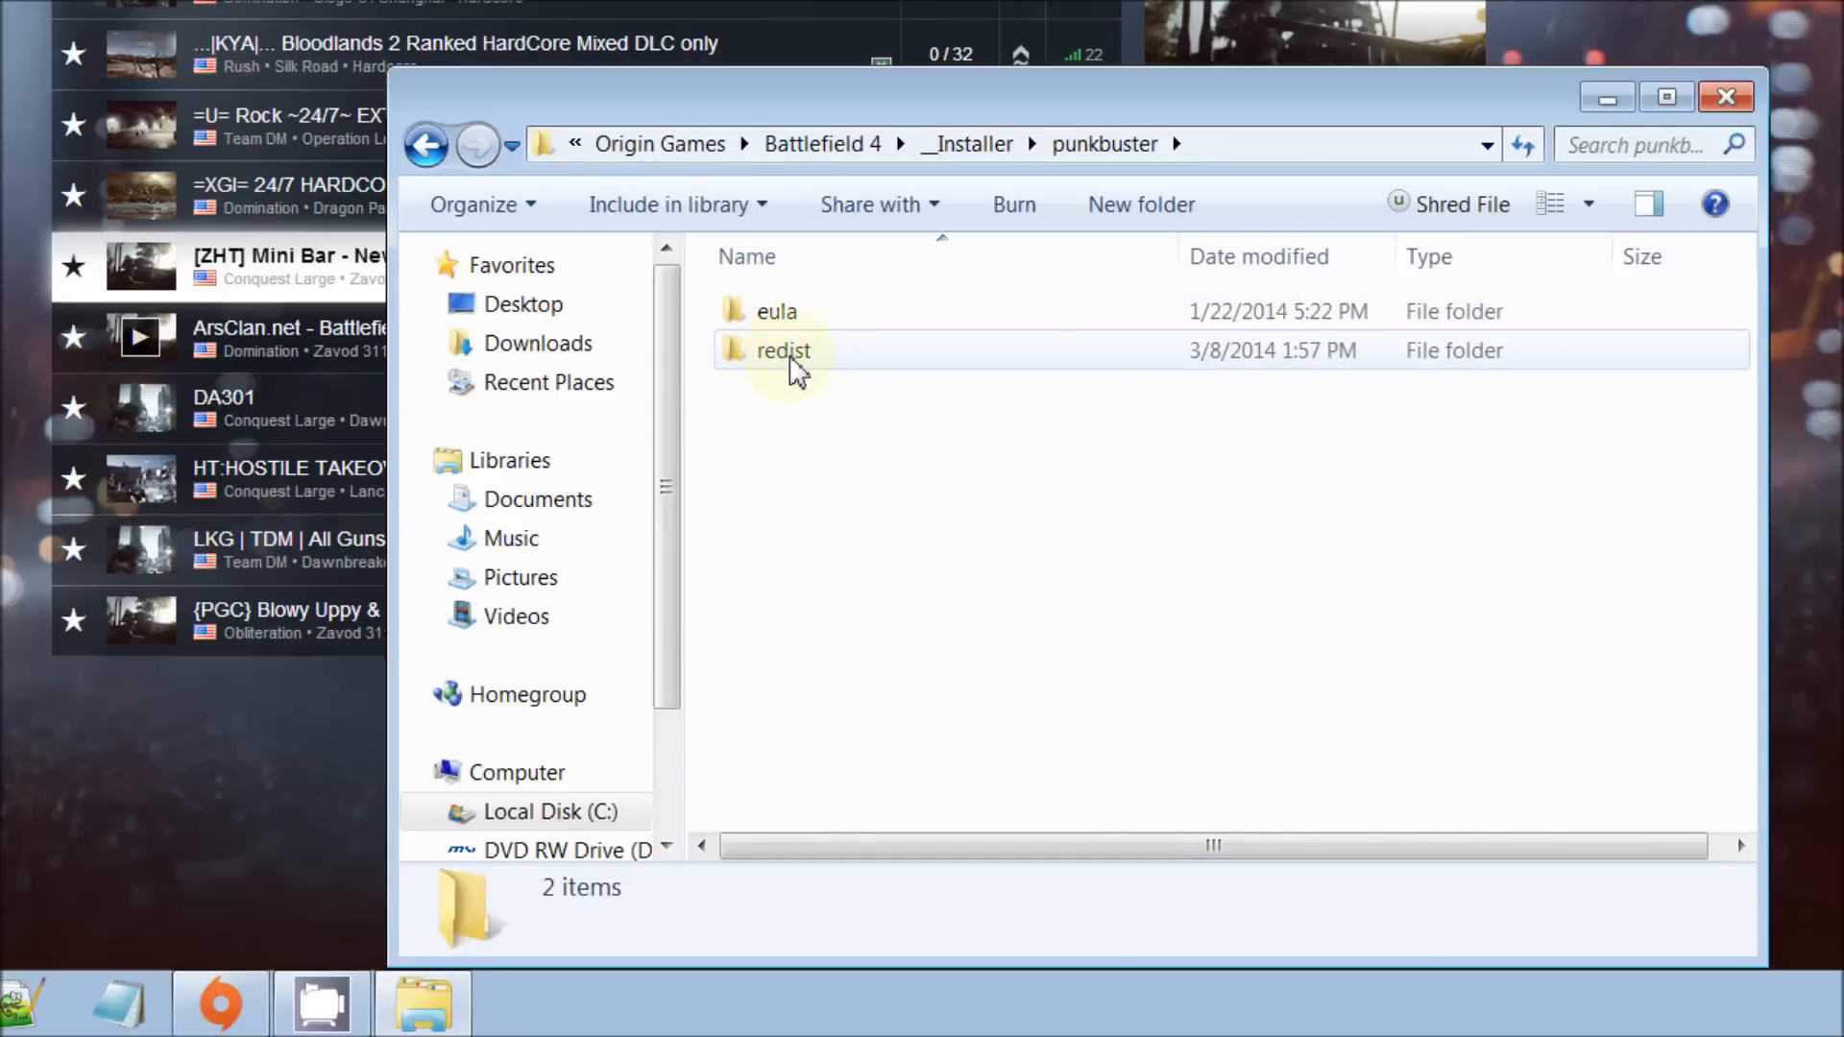
{"action": "double_click", "coordinate": [784, 351]}
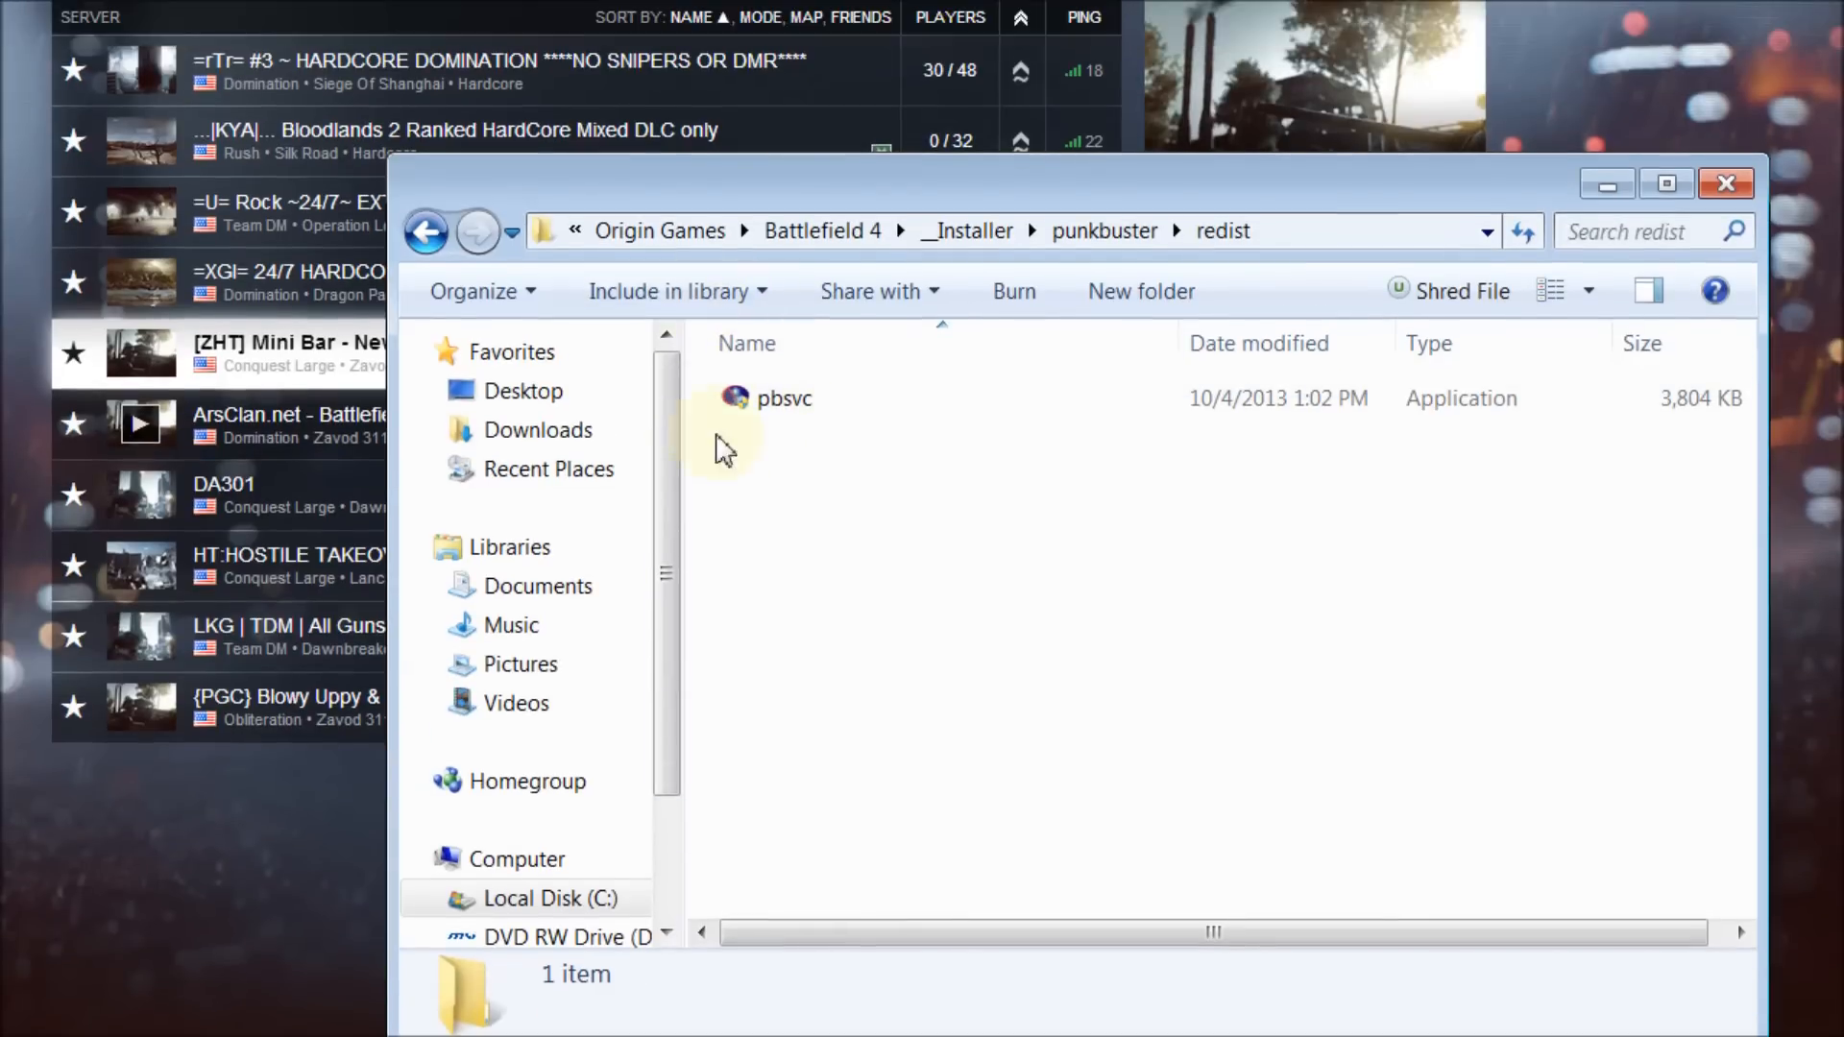
{"action": "mouse_move", "coordinate": [1106, 541]}
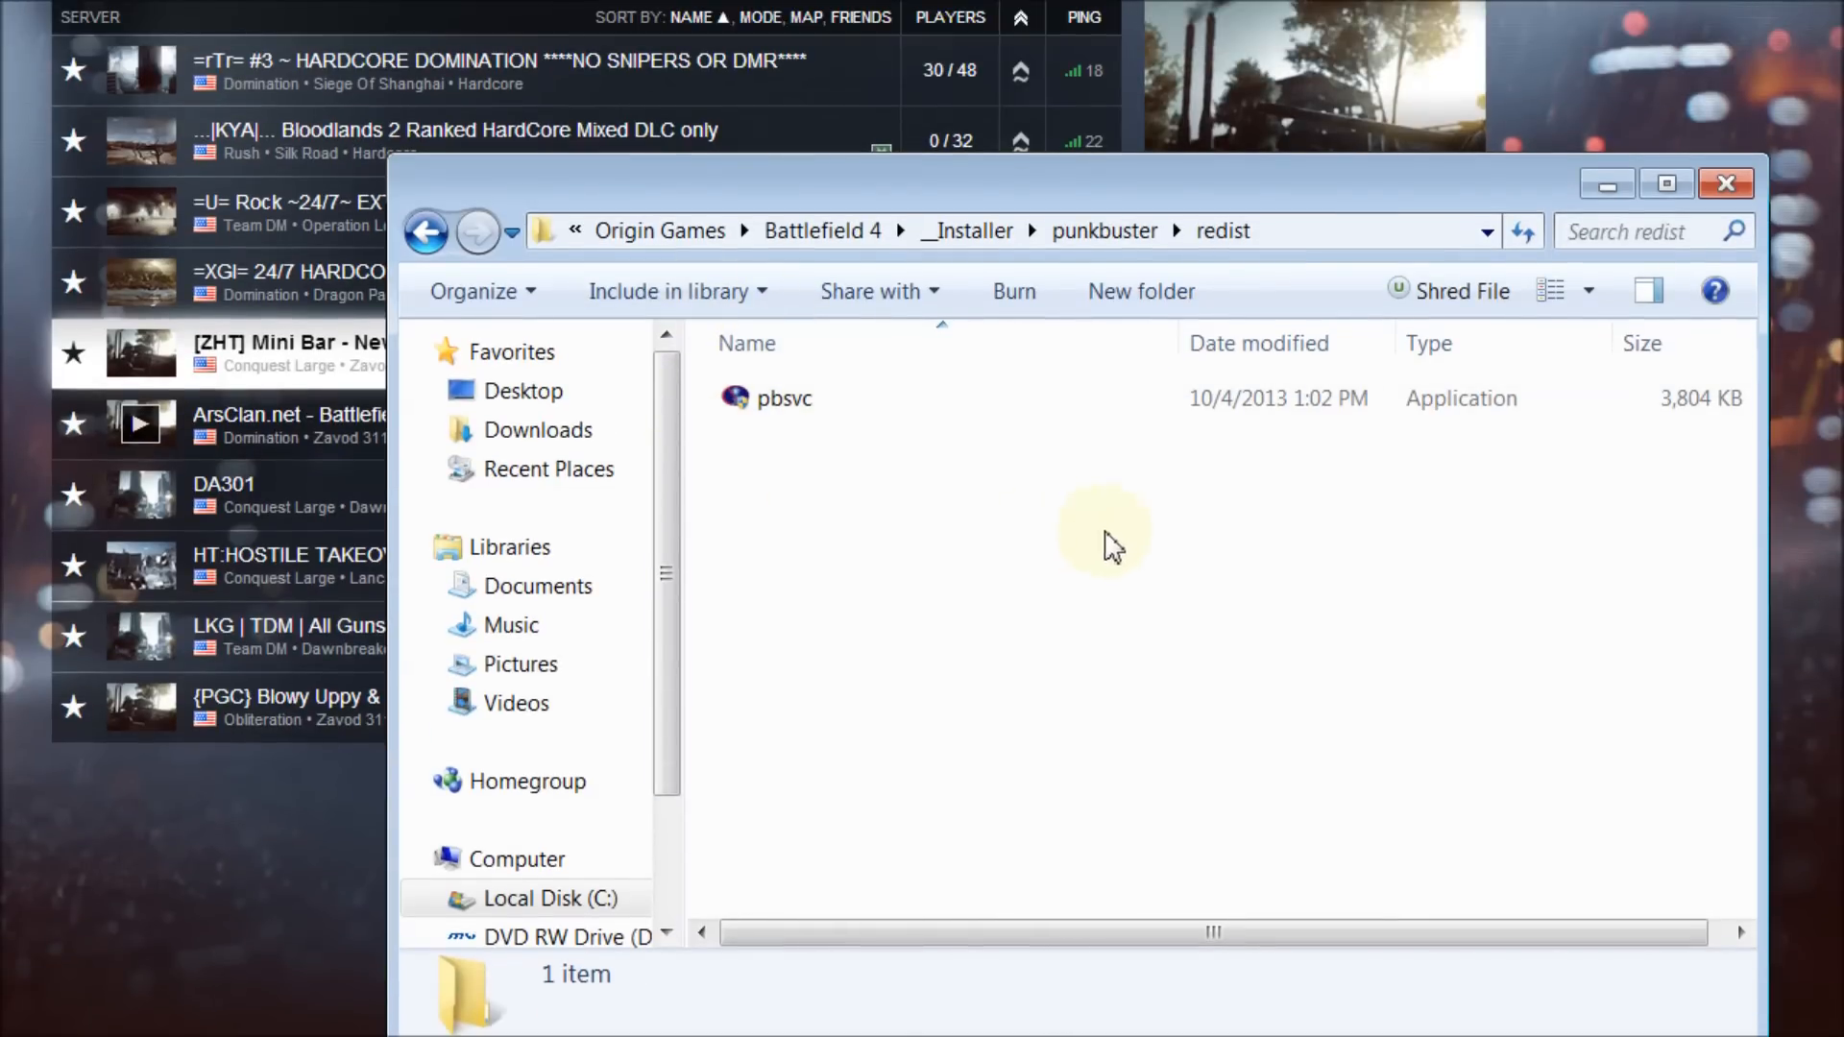
{"action": "mouse_move", "coordinate": [1283, 623]}
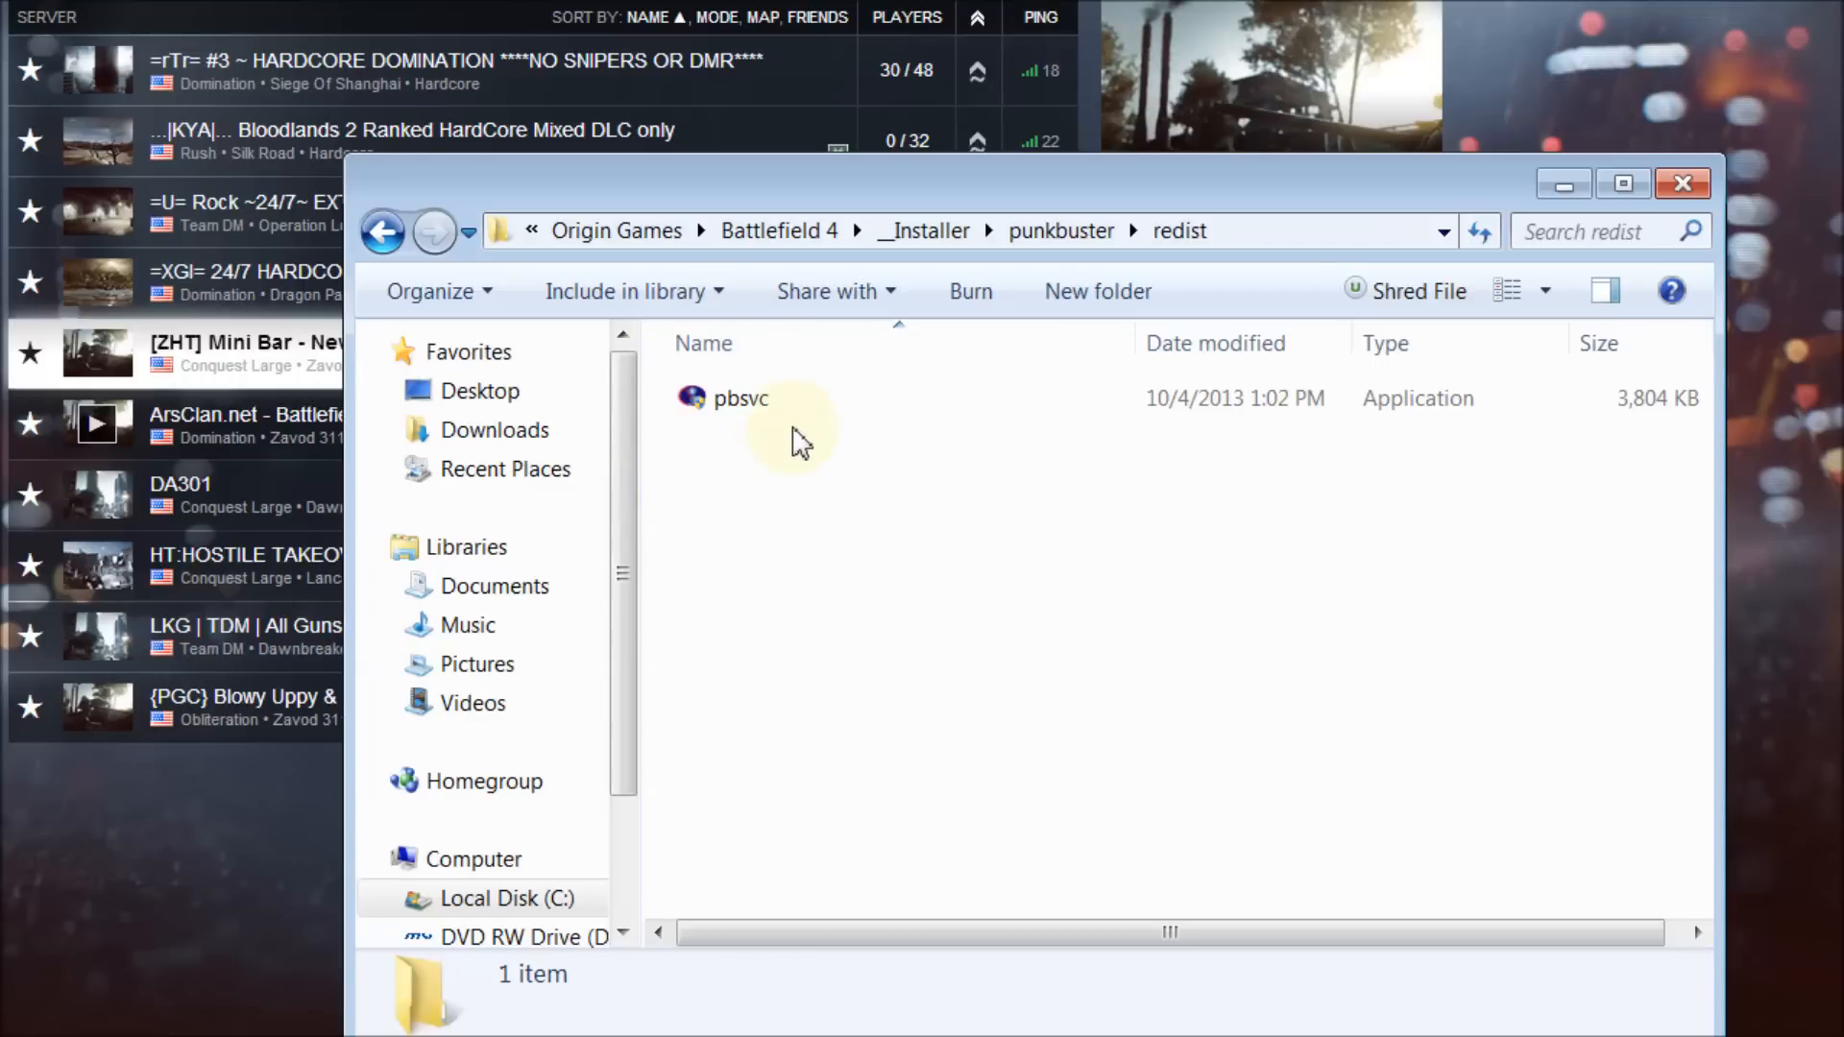
{"action": "left_click", "coordinate": [743, 397]}
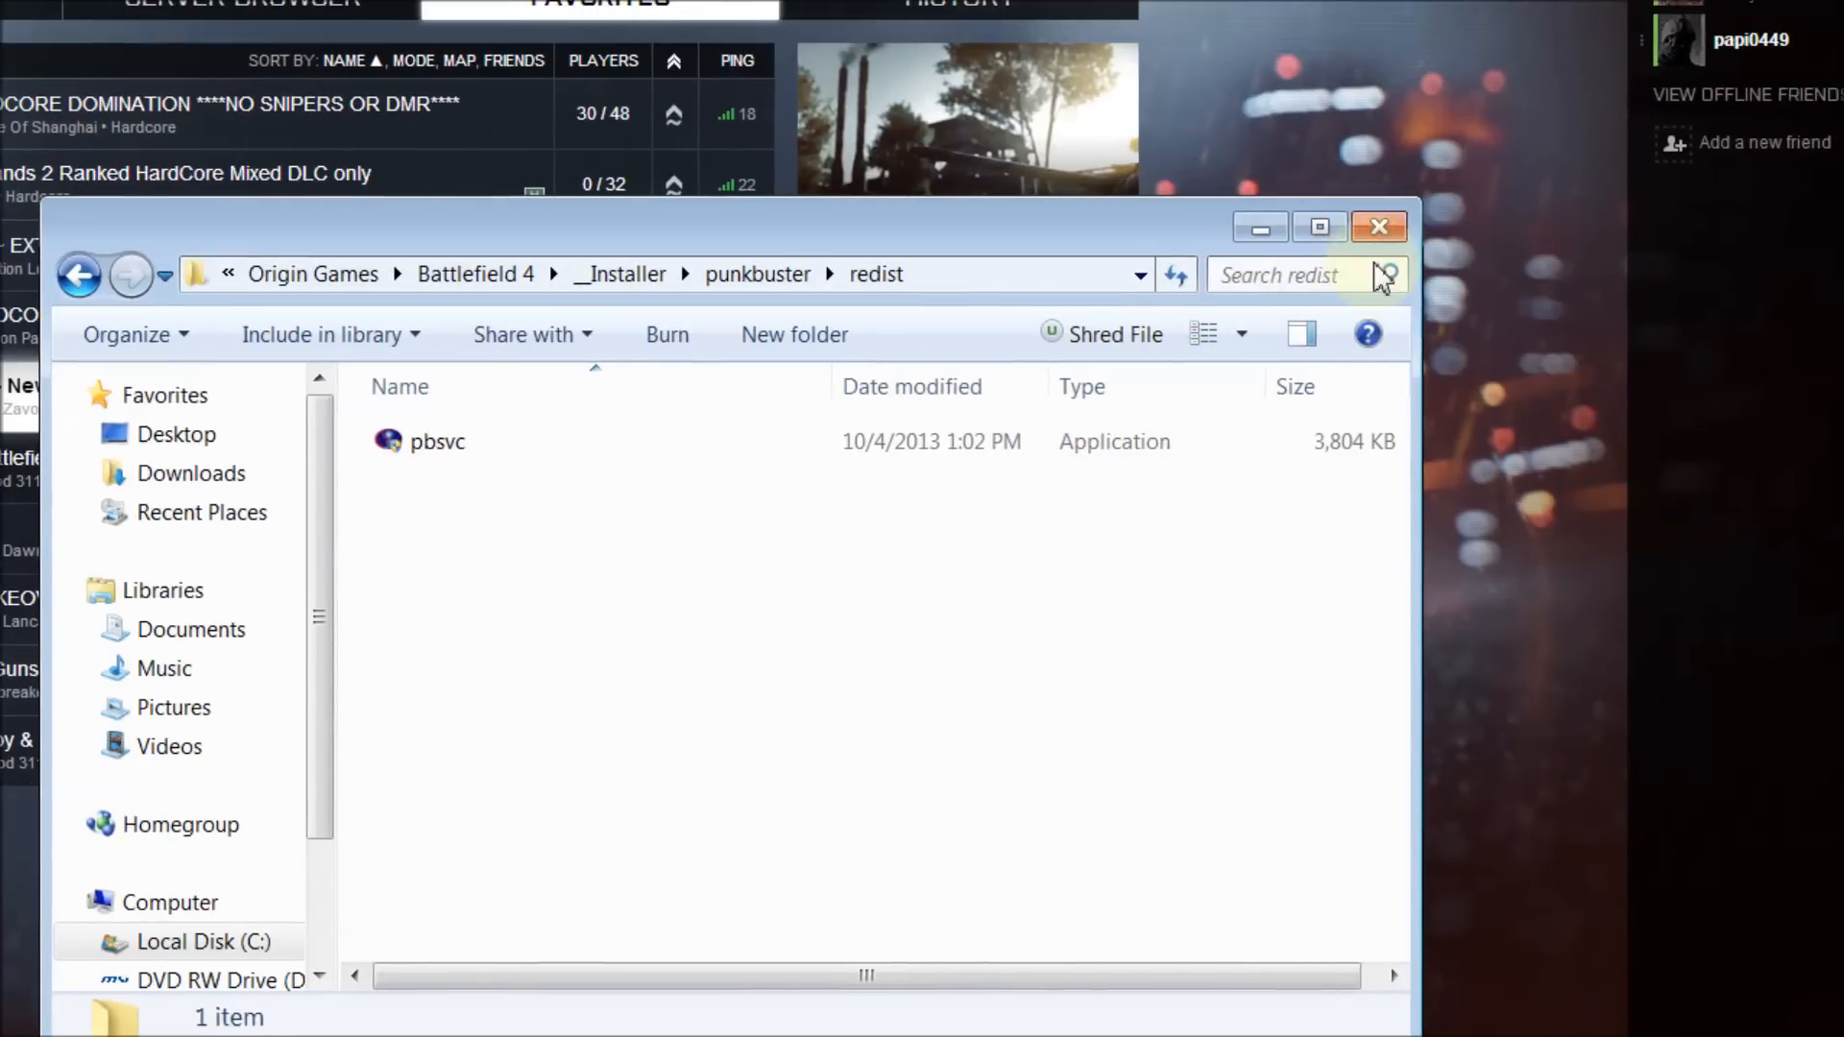
{"action": "mouse_move", "coordinate": [1379, 271]}
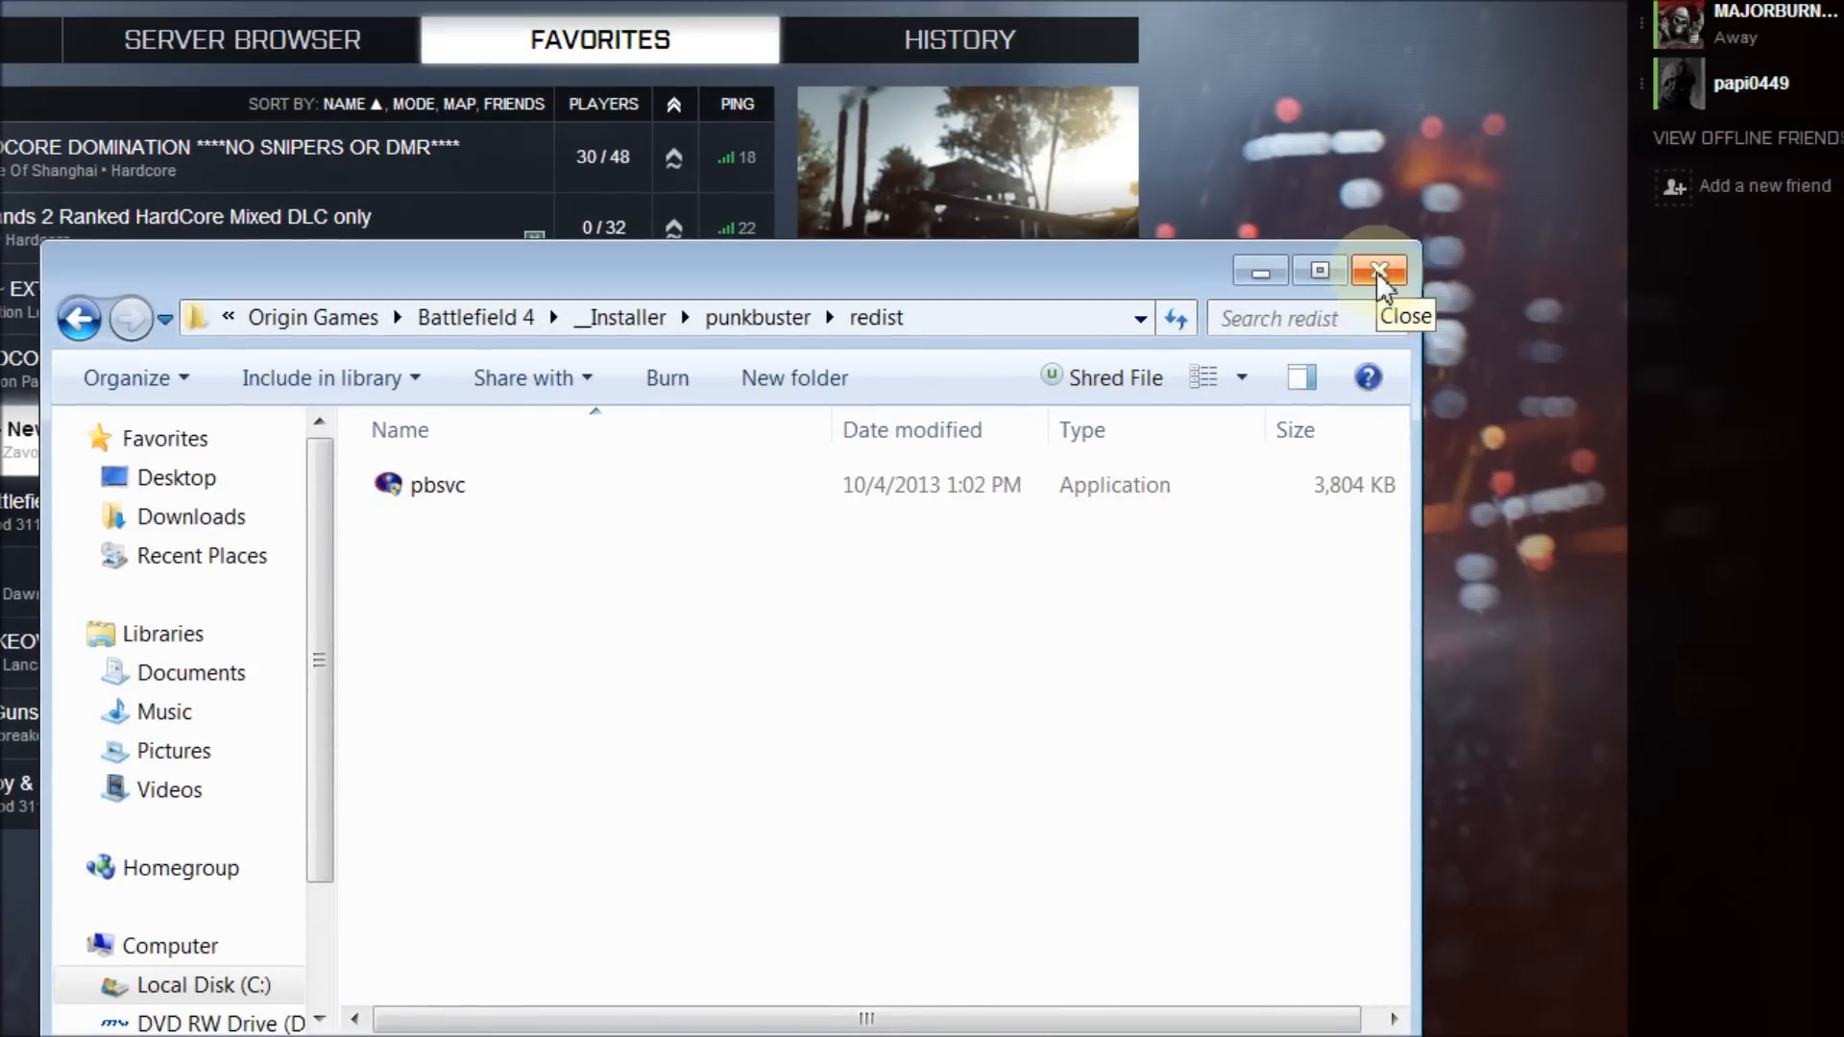
{"action": "left_click", "coordinate": [1379, 271]}
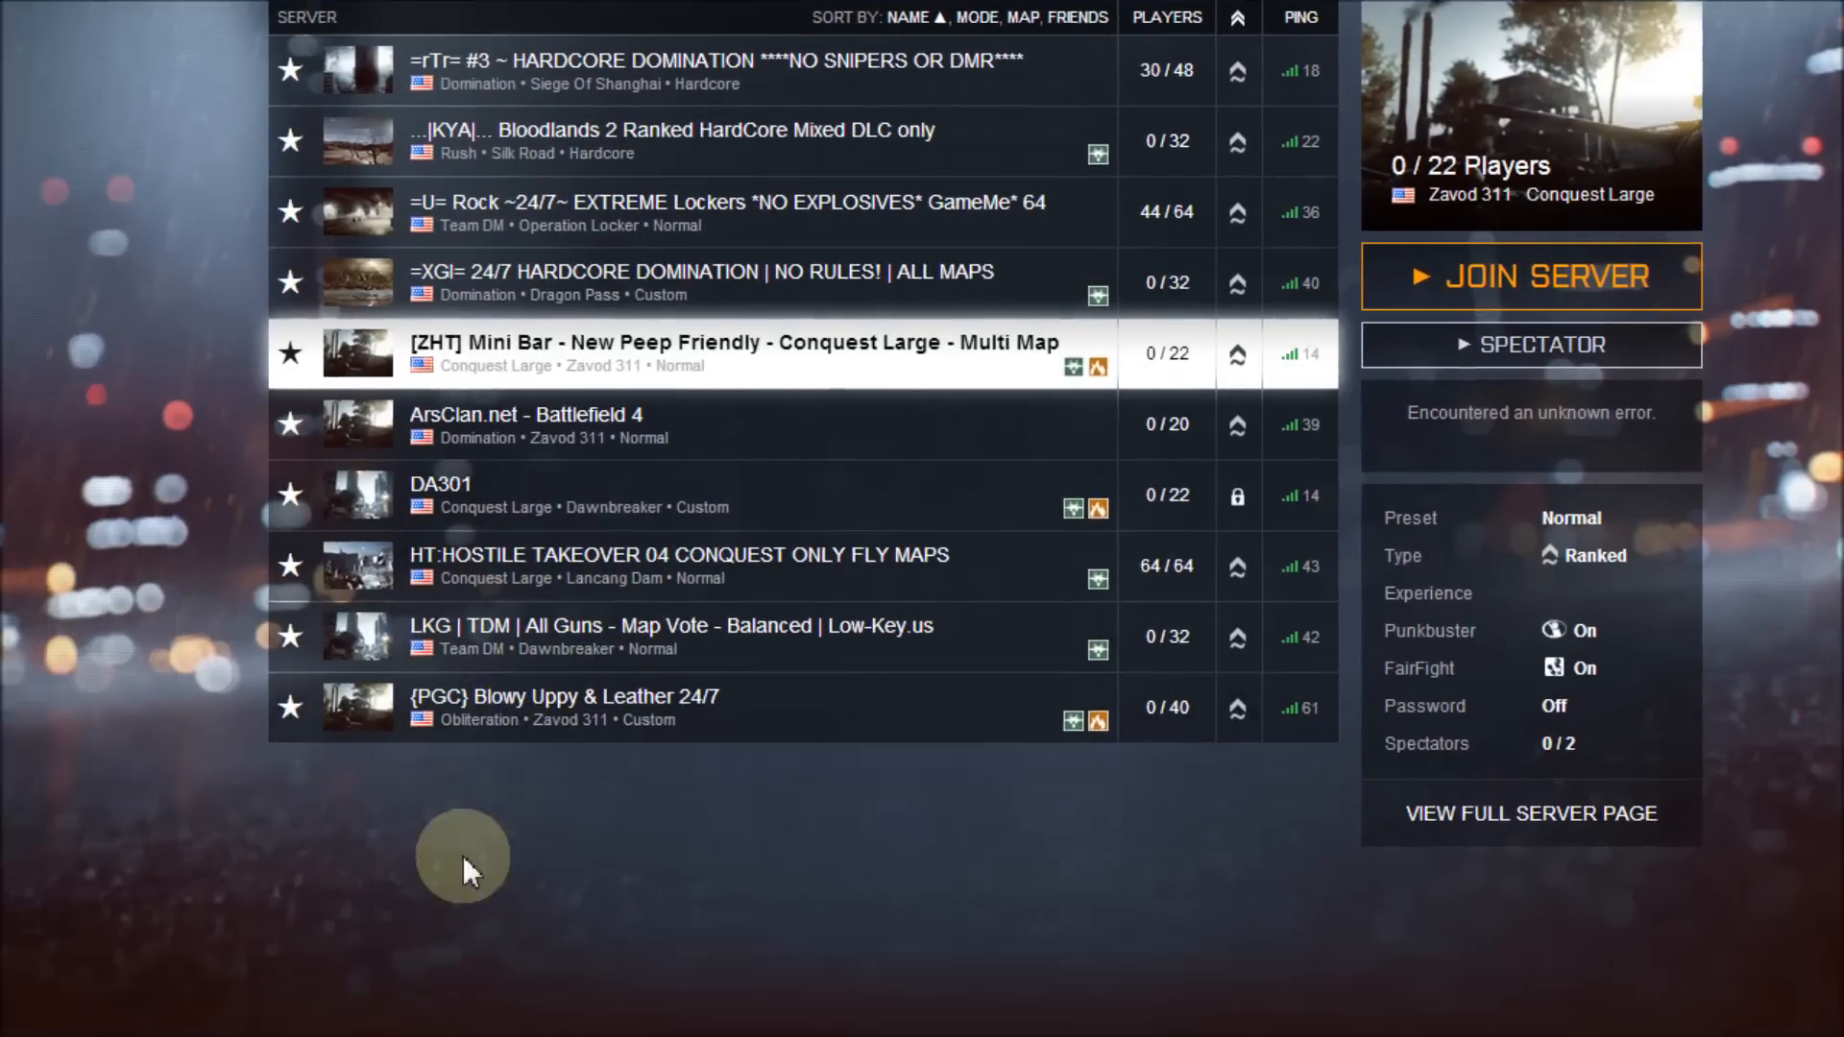
{"action": "scroll", "scroll_direction": "down", "scroll_amount": 3}
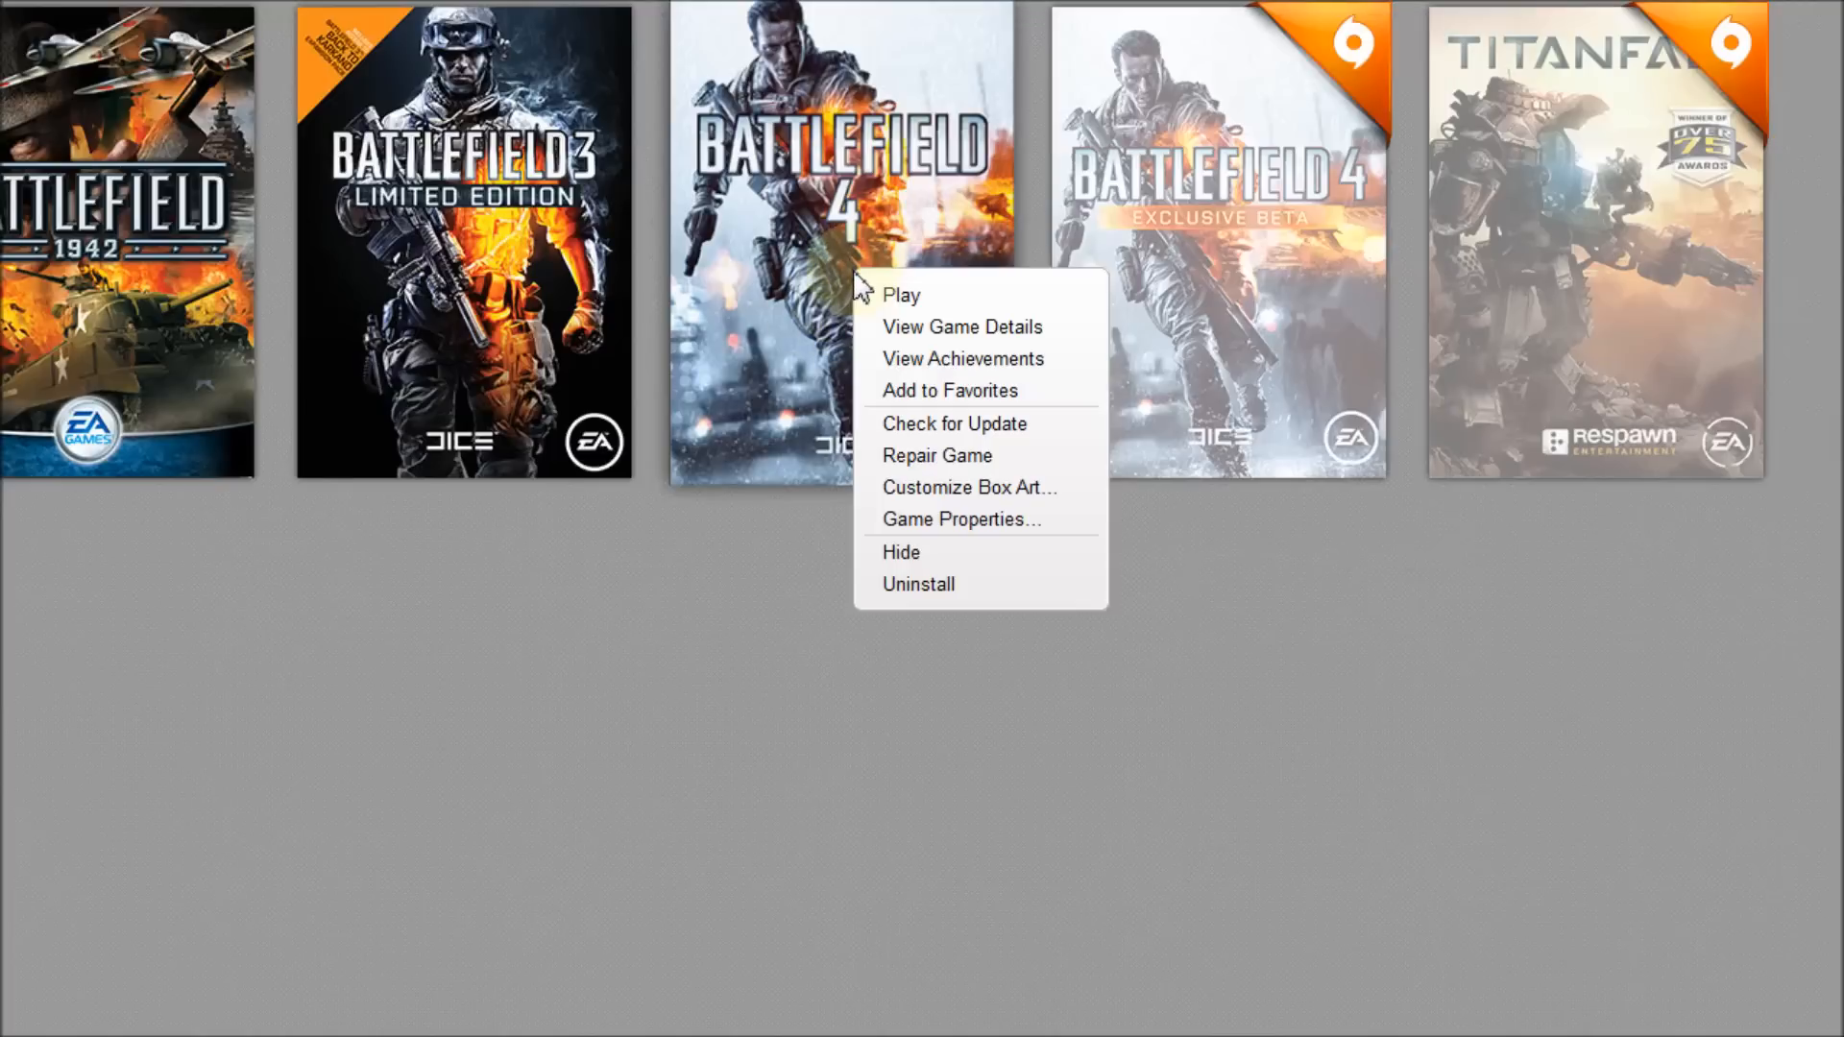
{"action": "mouse_move", "coordinate": [938, 456]}
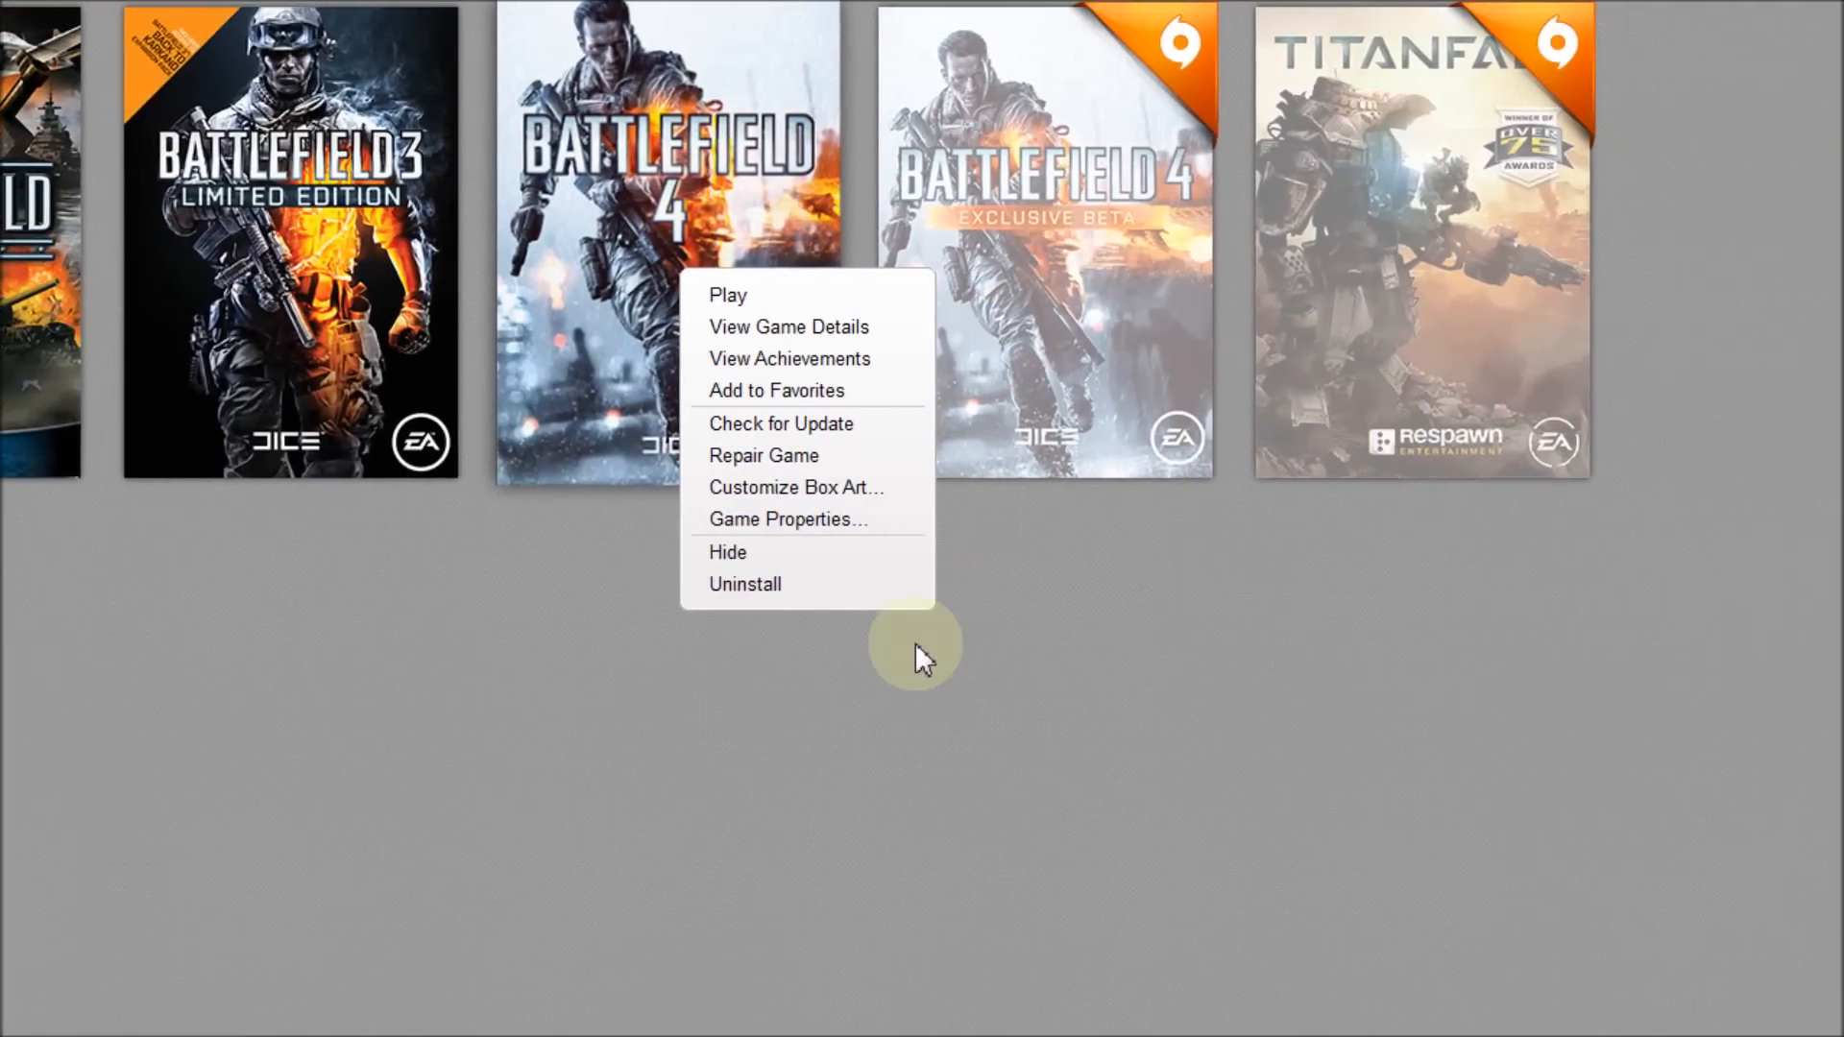
{"action": "mouse_move", "coordinate": [769, 456]}
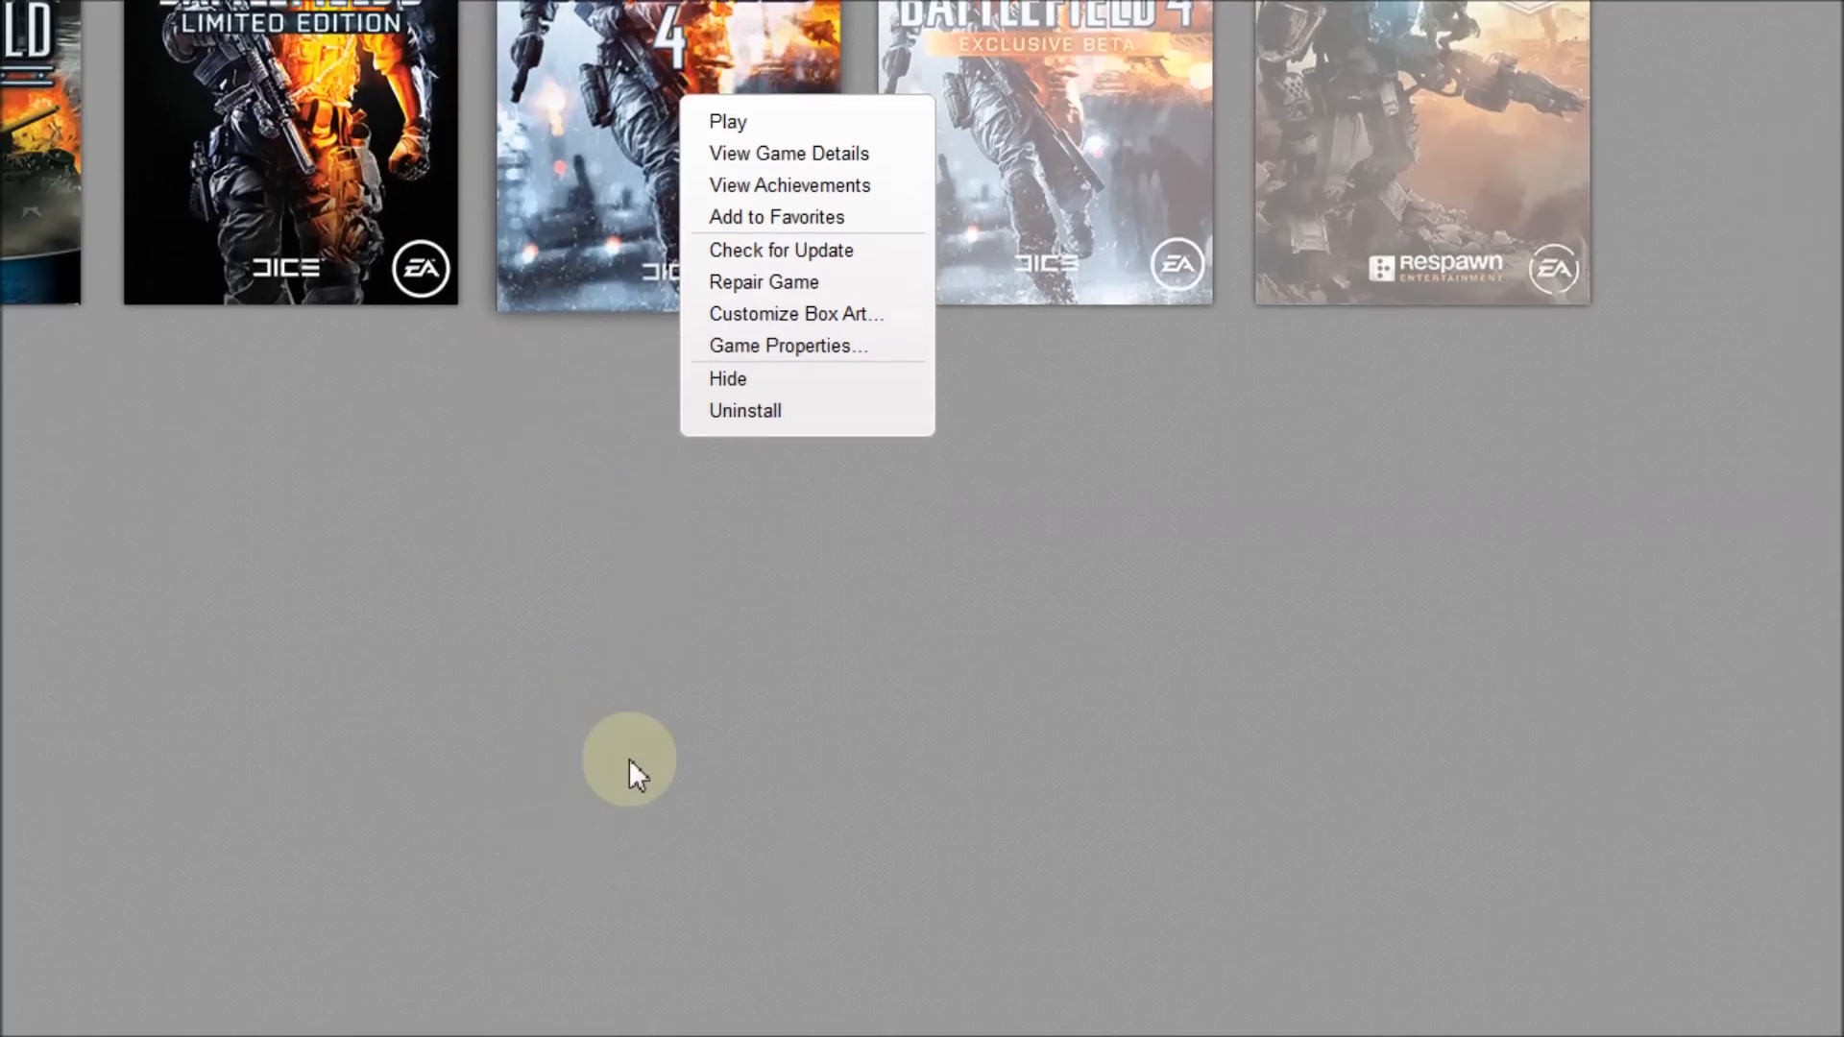
{"action": "left_click", "coordinate": [728, 121]}
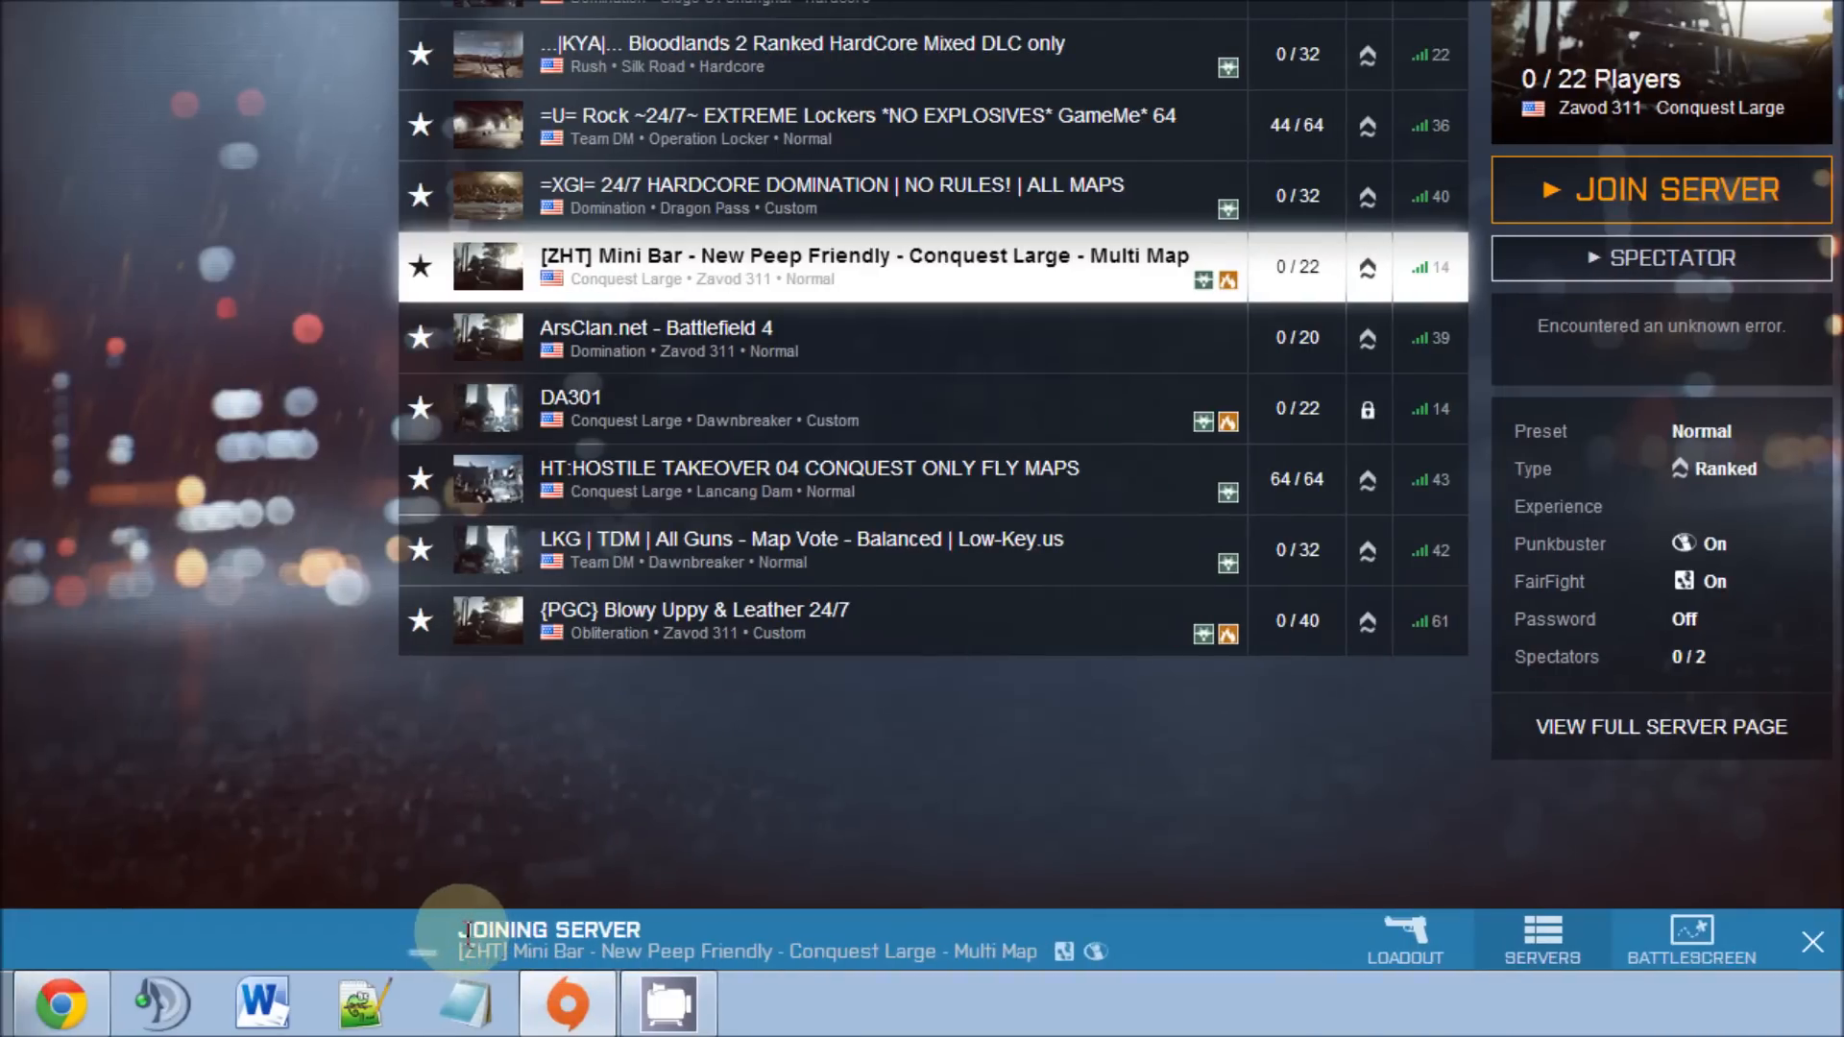
{"action": "mouse_move", "coordinate": [759, 1012]}
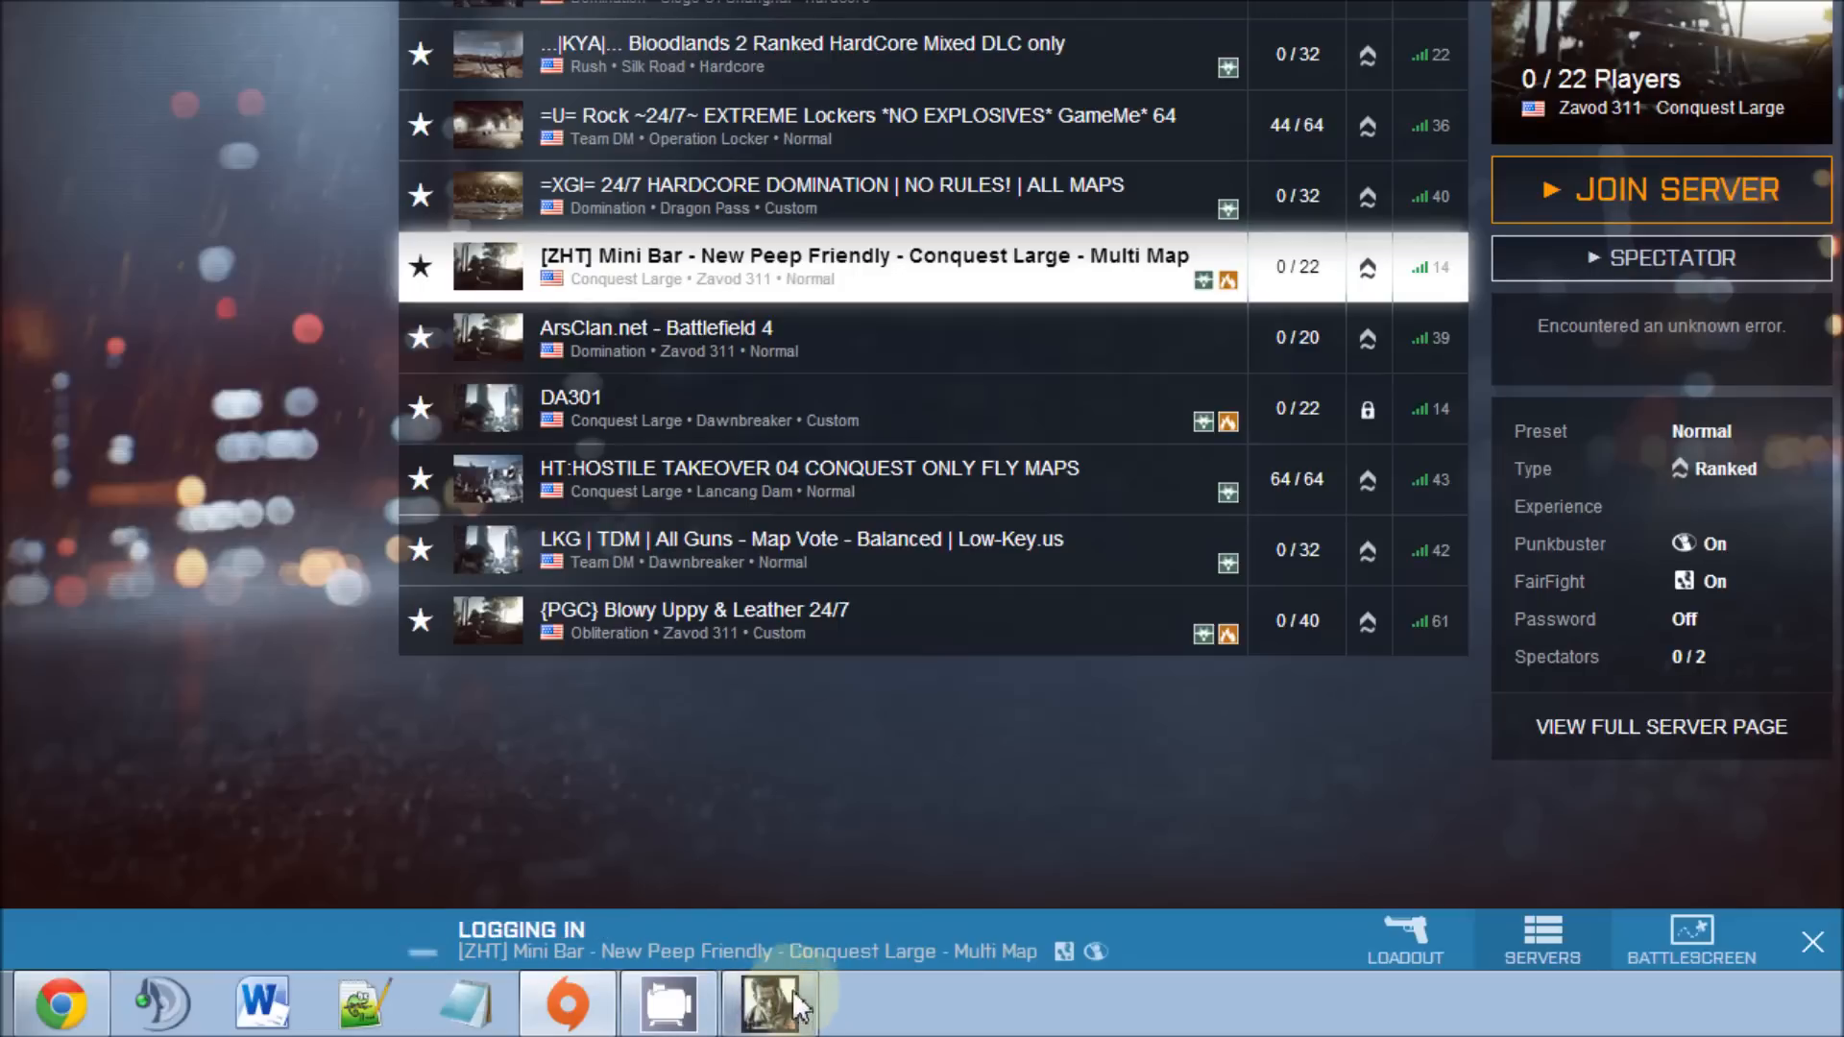
{"action": "mouse_move", "coordinate": [891, 842]}
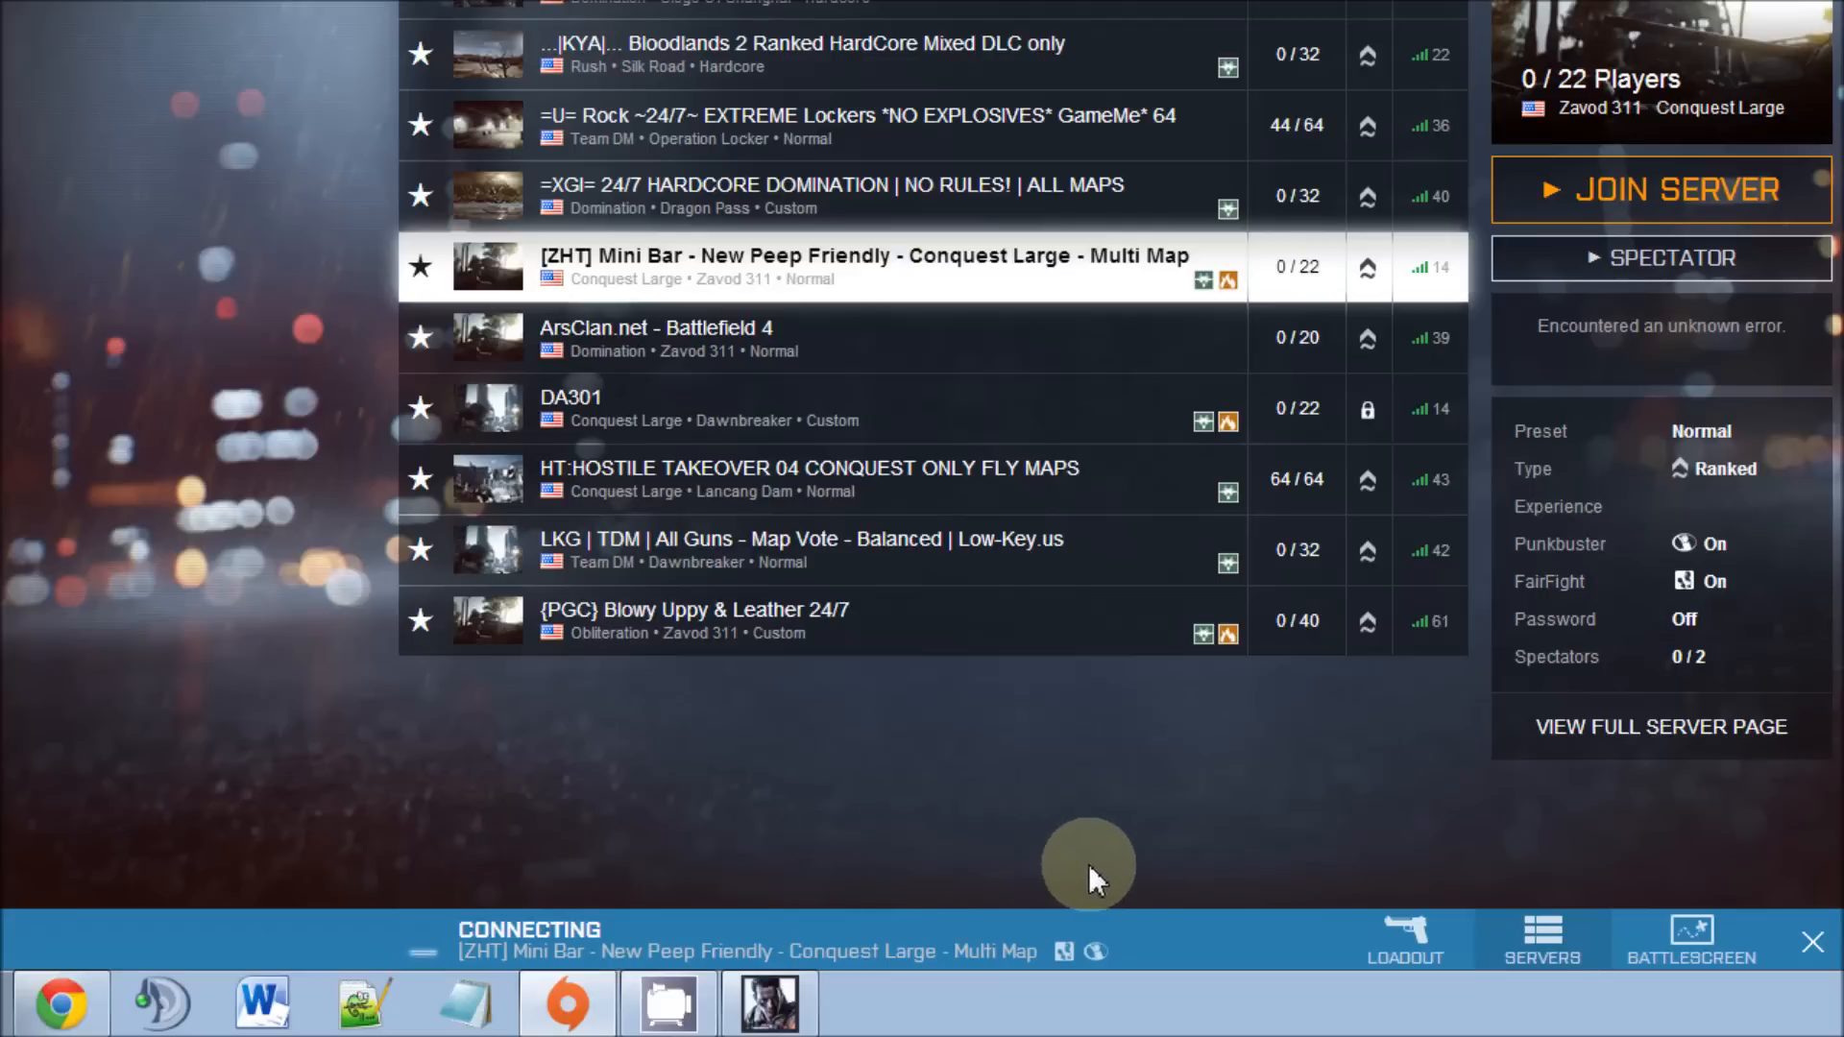
{"action": "mouse_move", "coordinate": [1100, 847]}
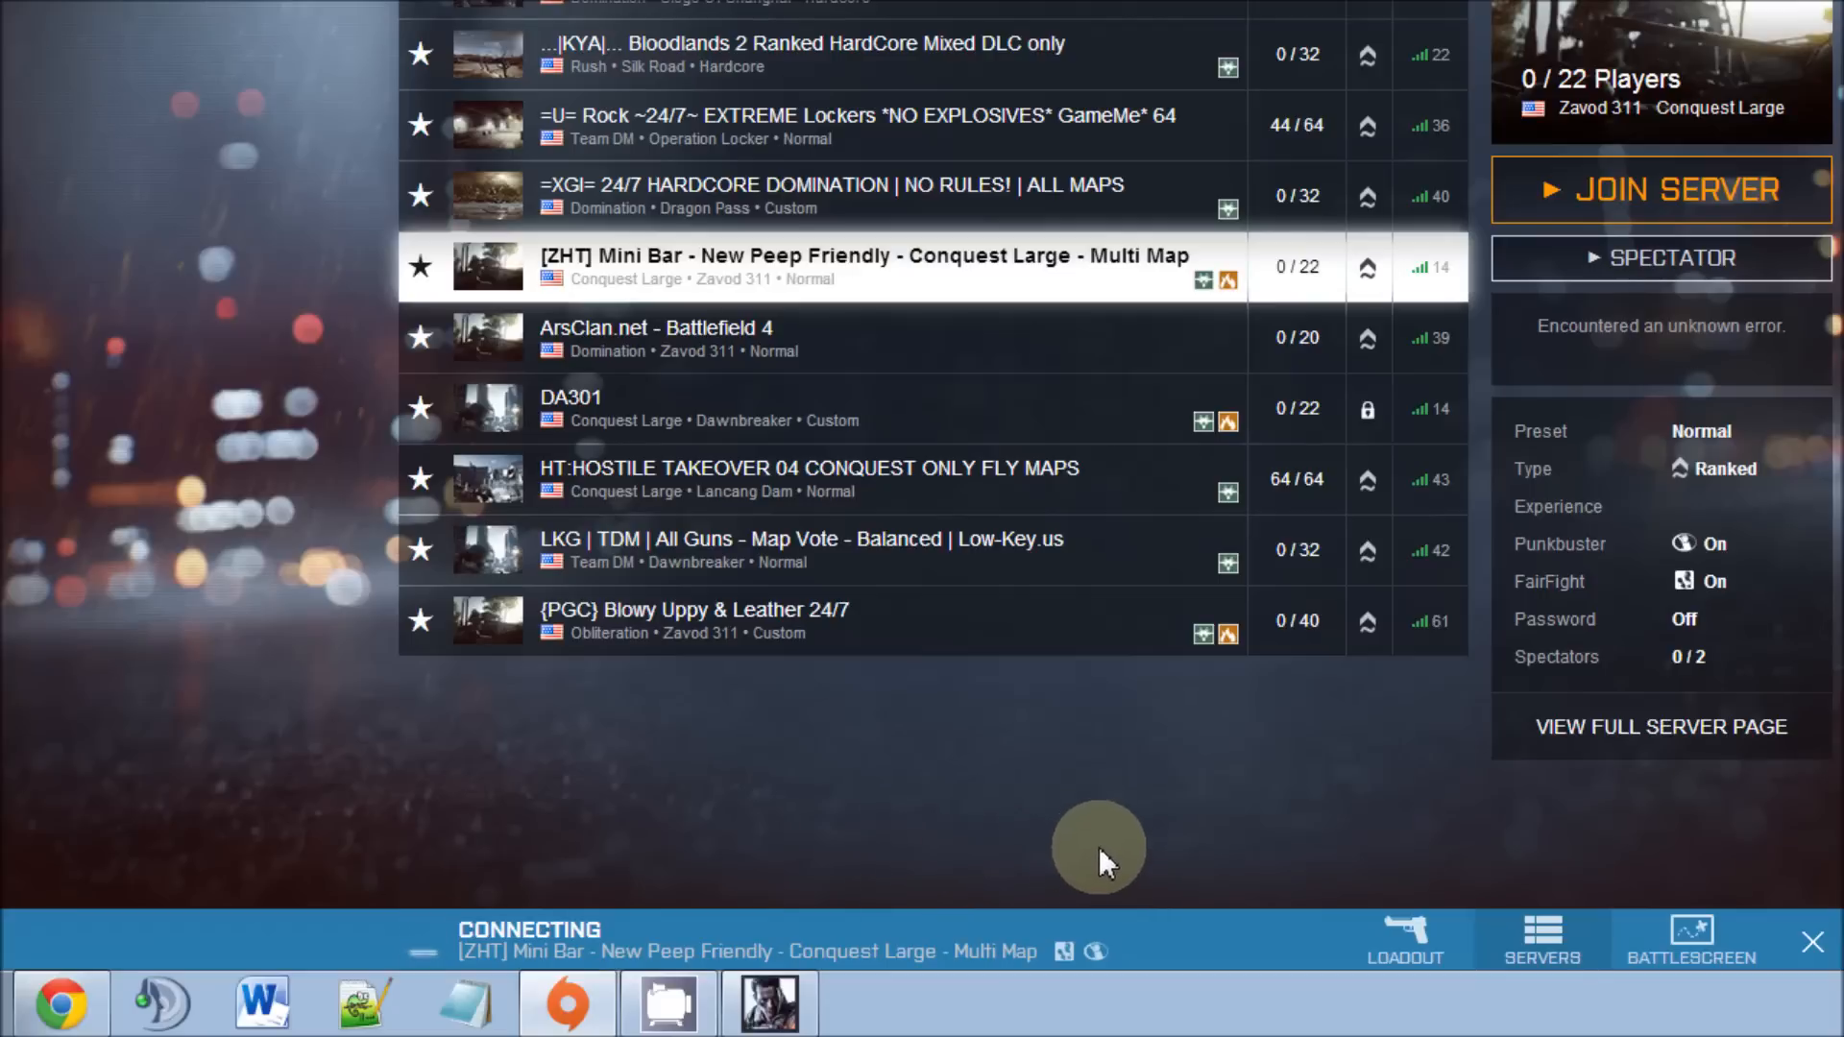
{"action": "mouse_move", "coordinate": [1132, 832]}
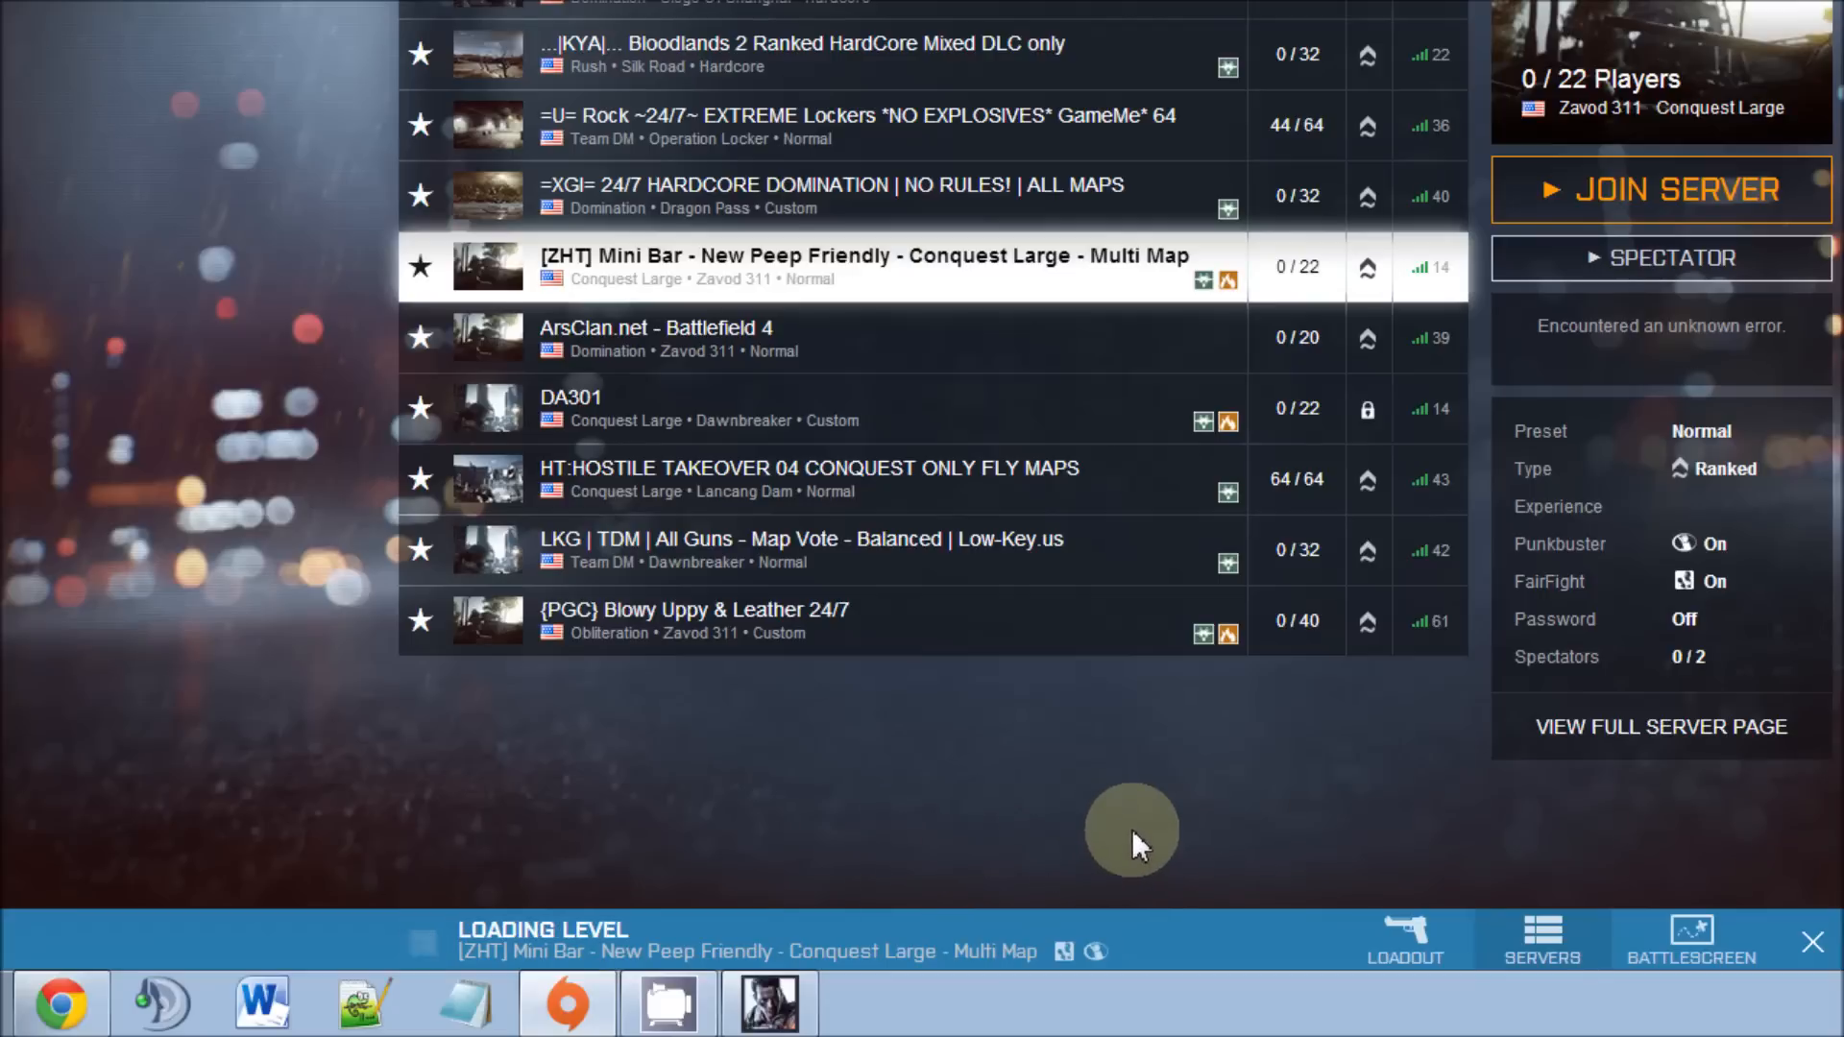